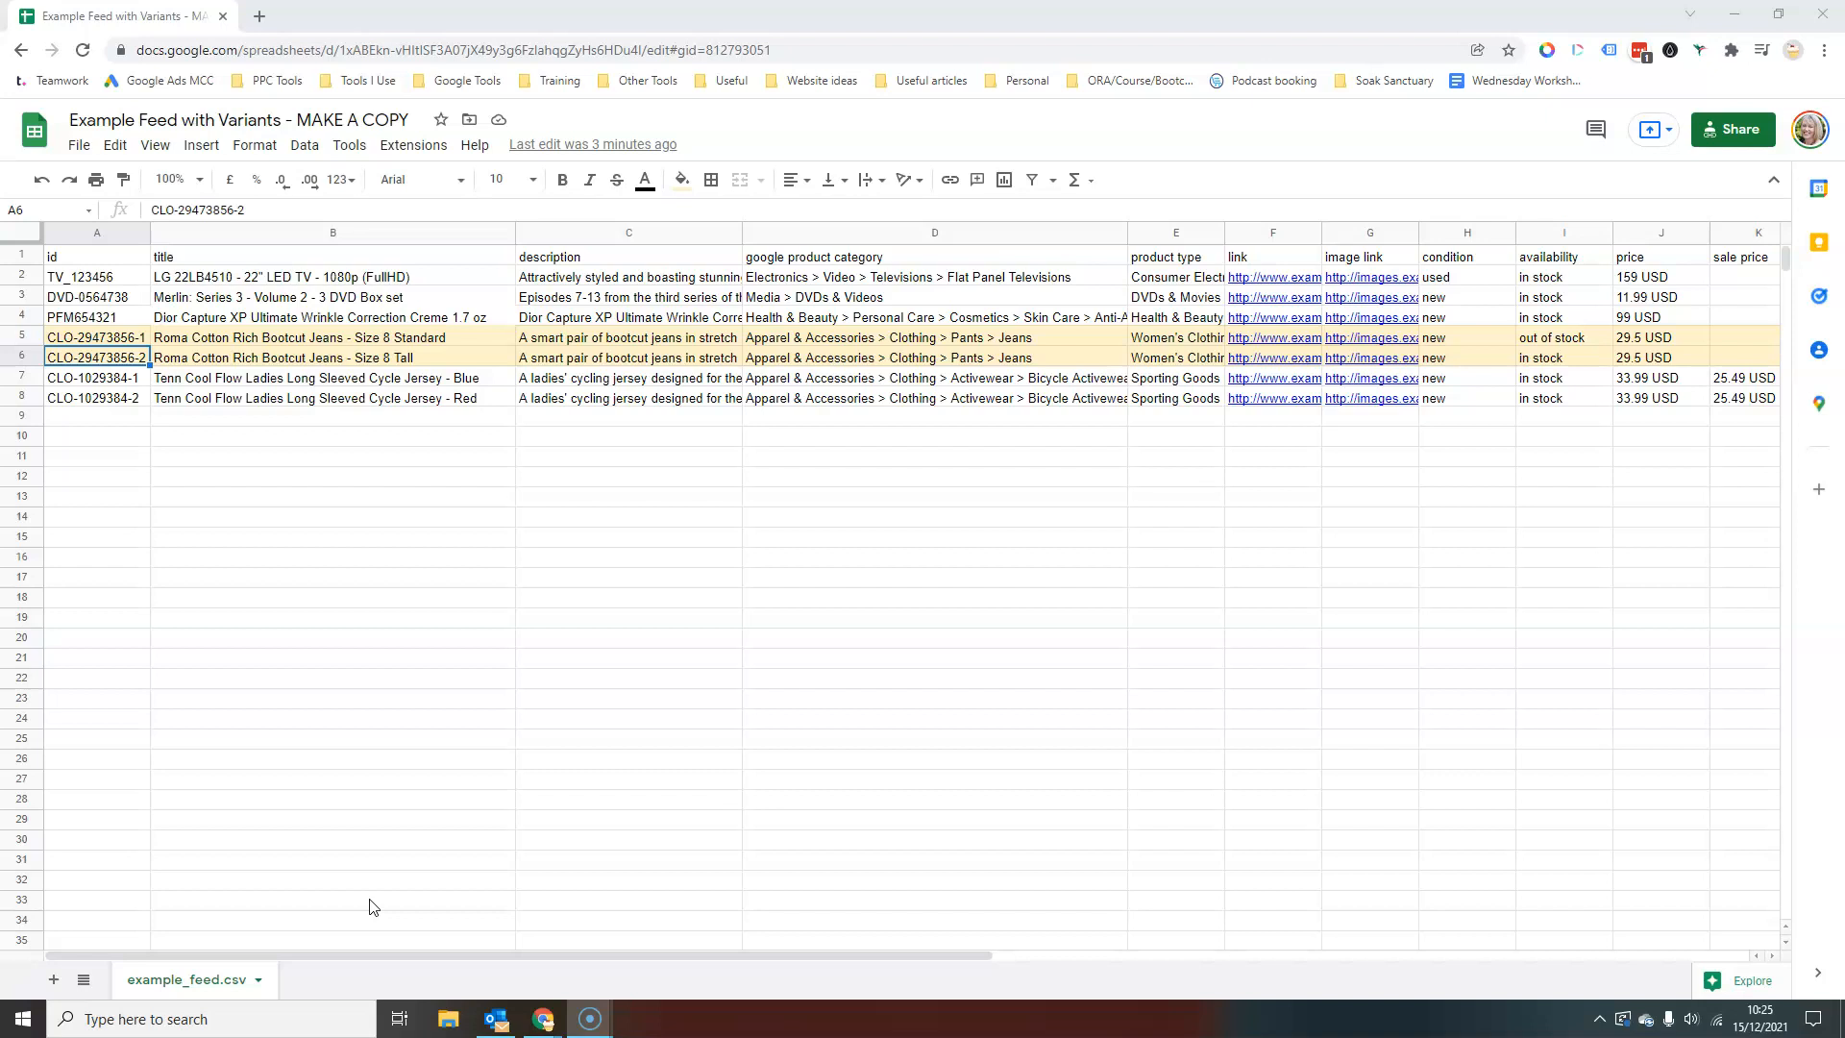
{"action": "mouse_move", "coordinate": [411, 432]}
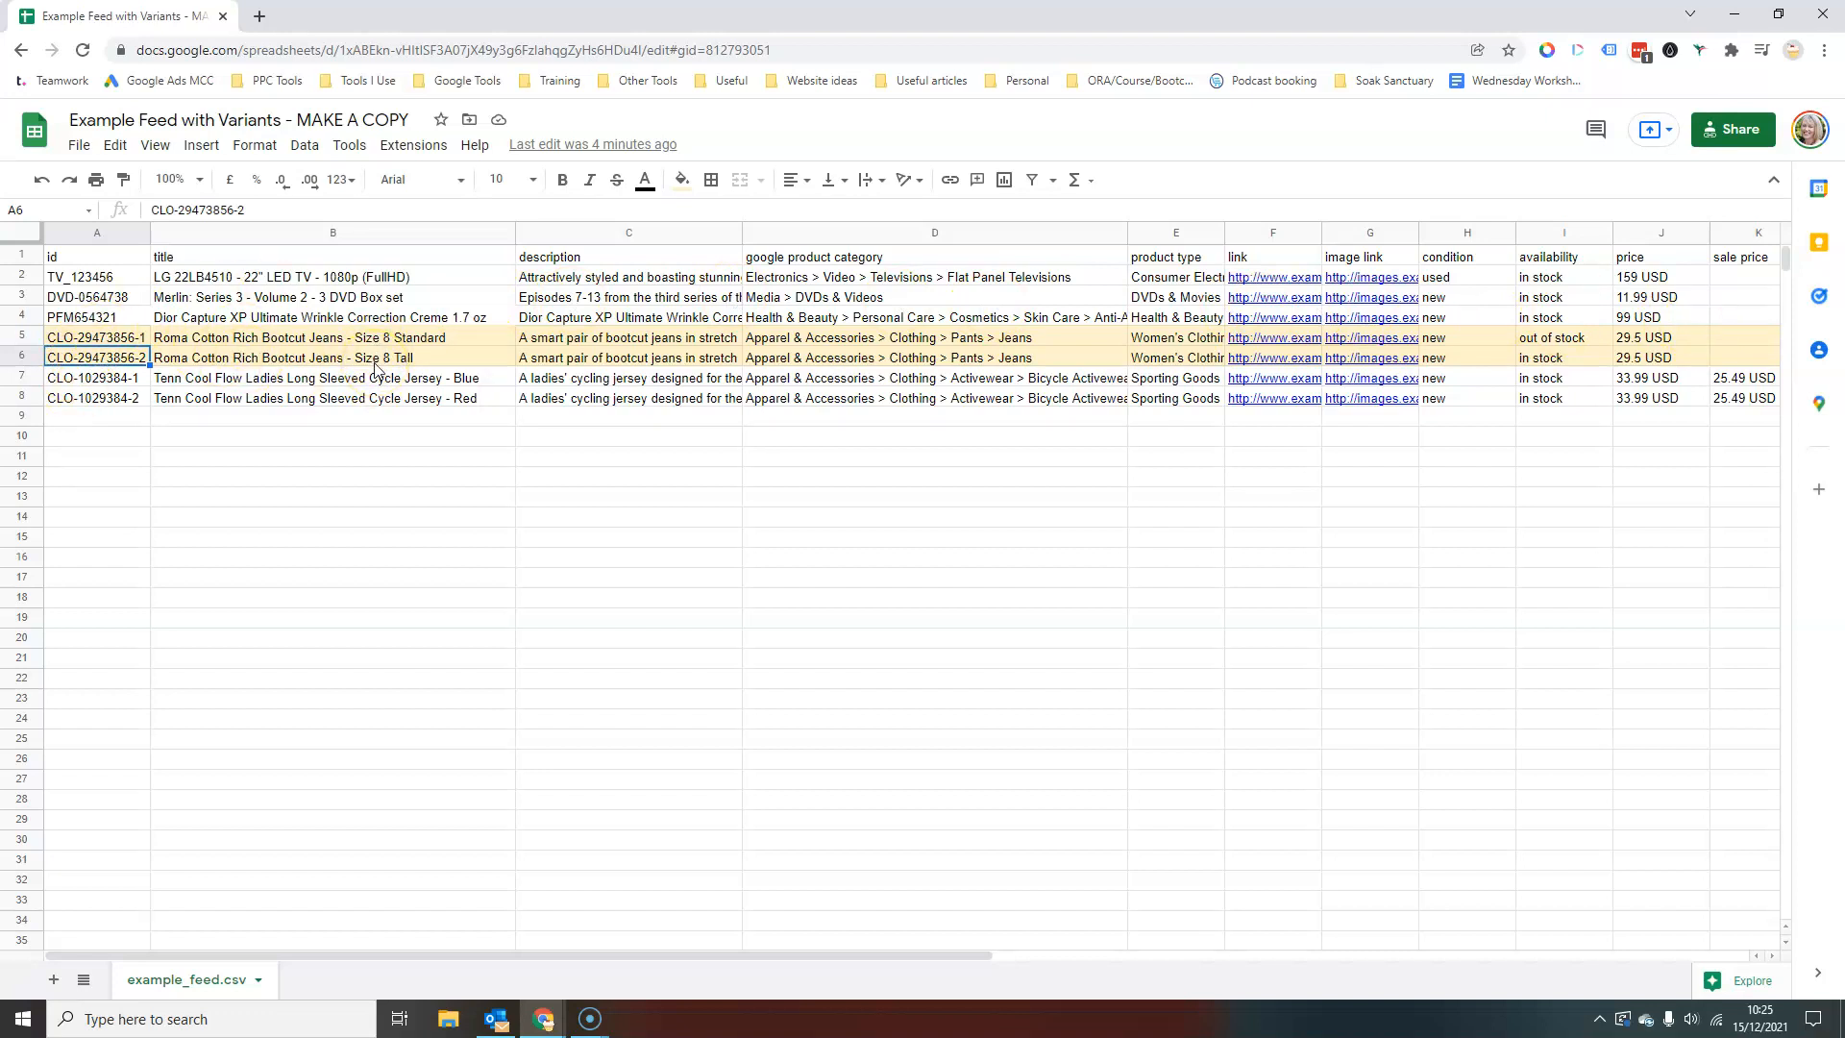
{"action": "mouse_move", "coordinate": [471, 655]}
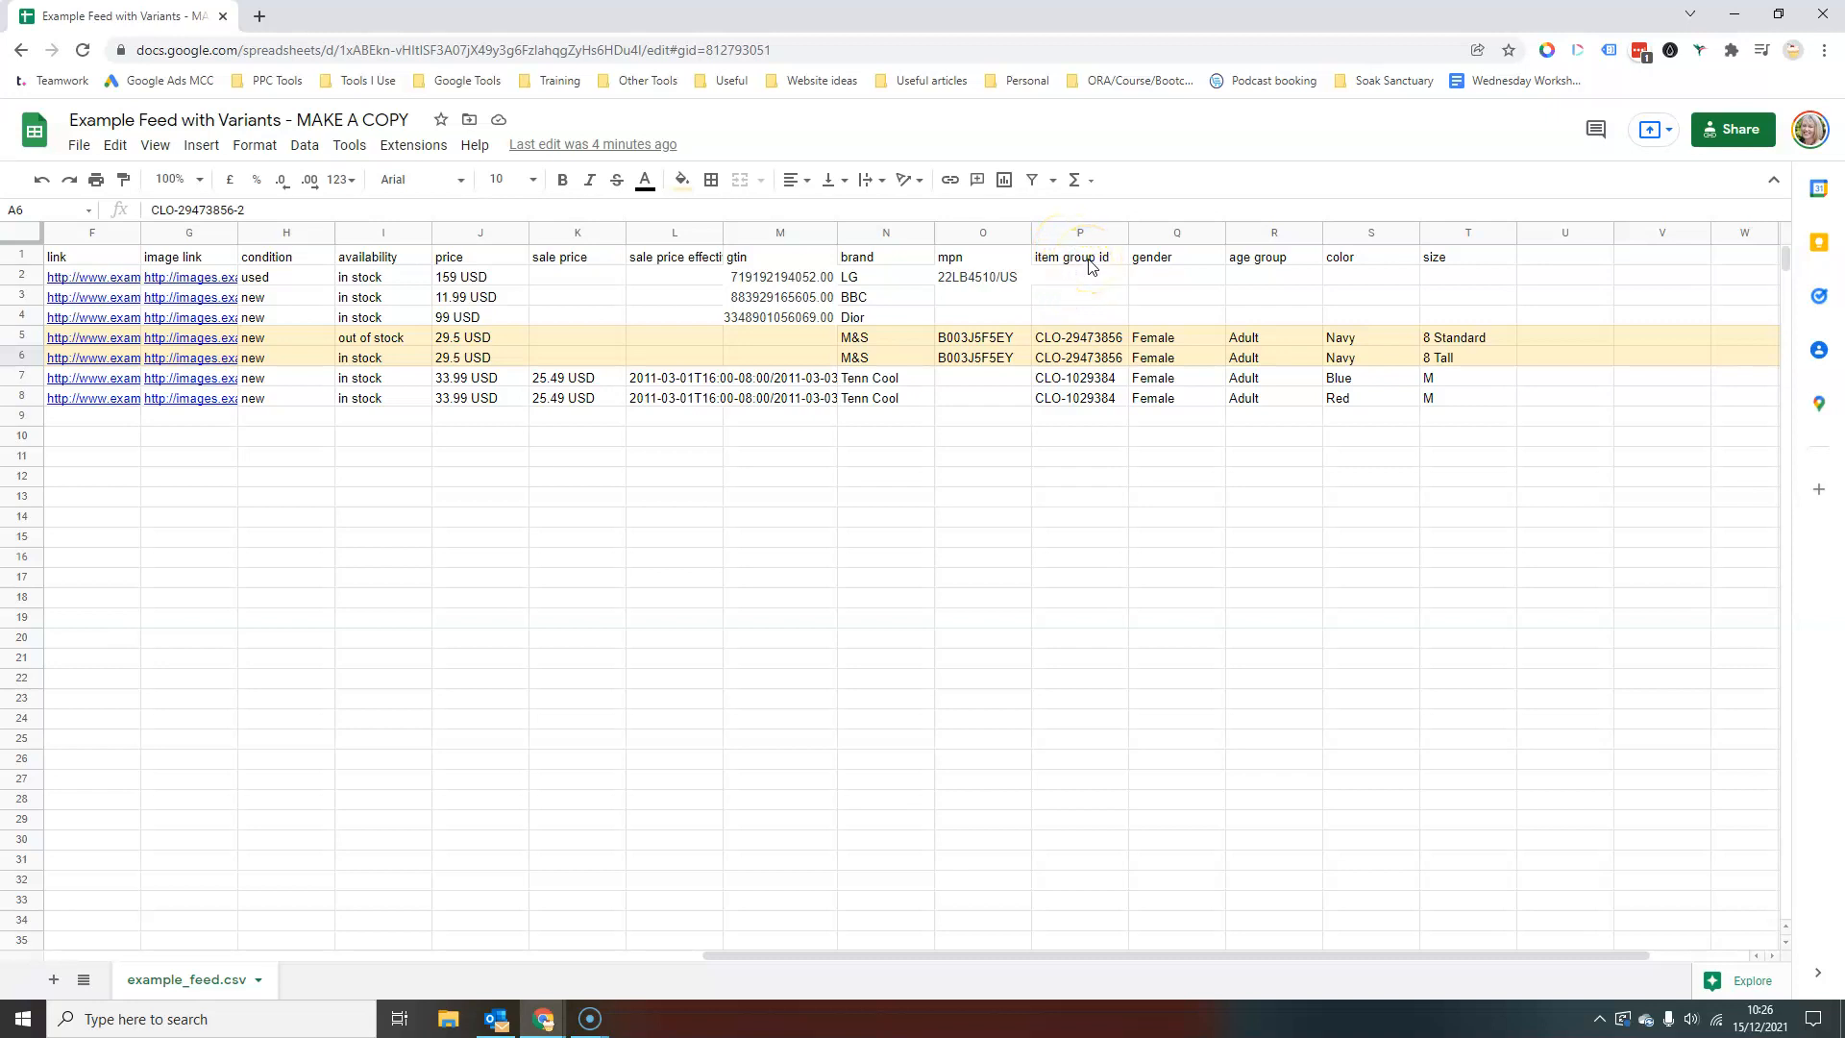
{"action": "mouse_move", "coordinate": [1082, 269]}
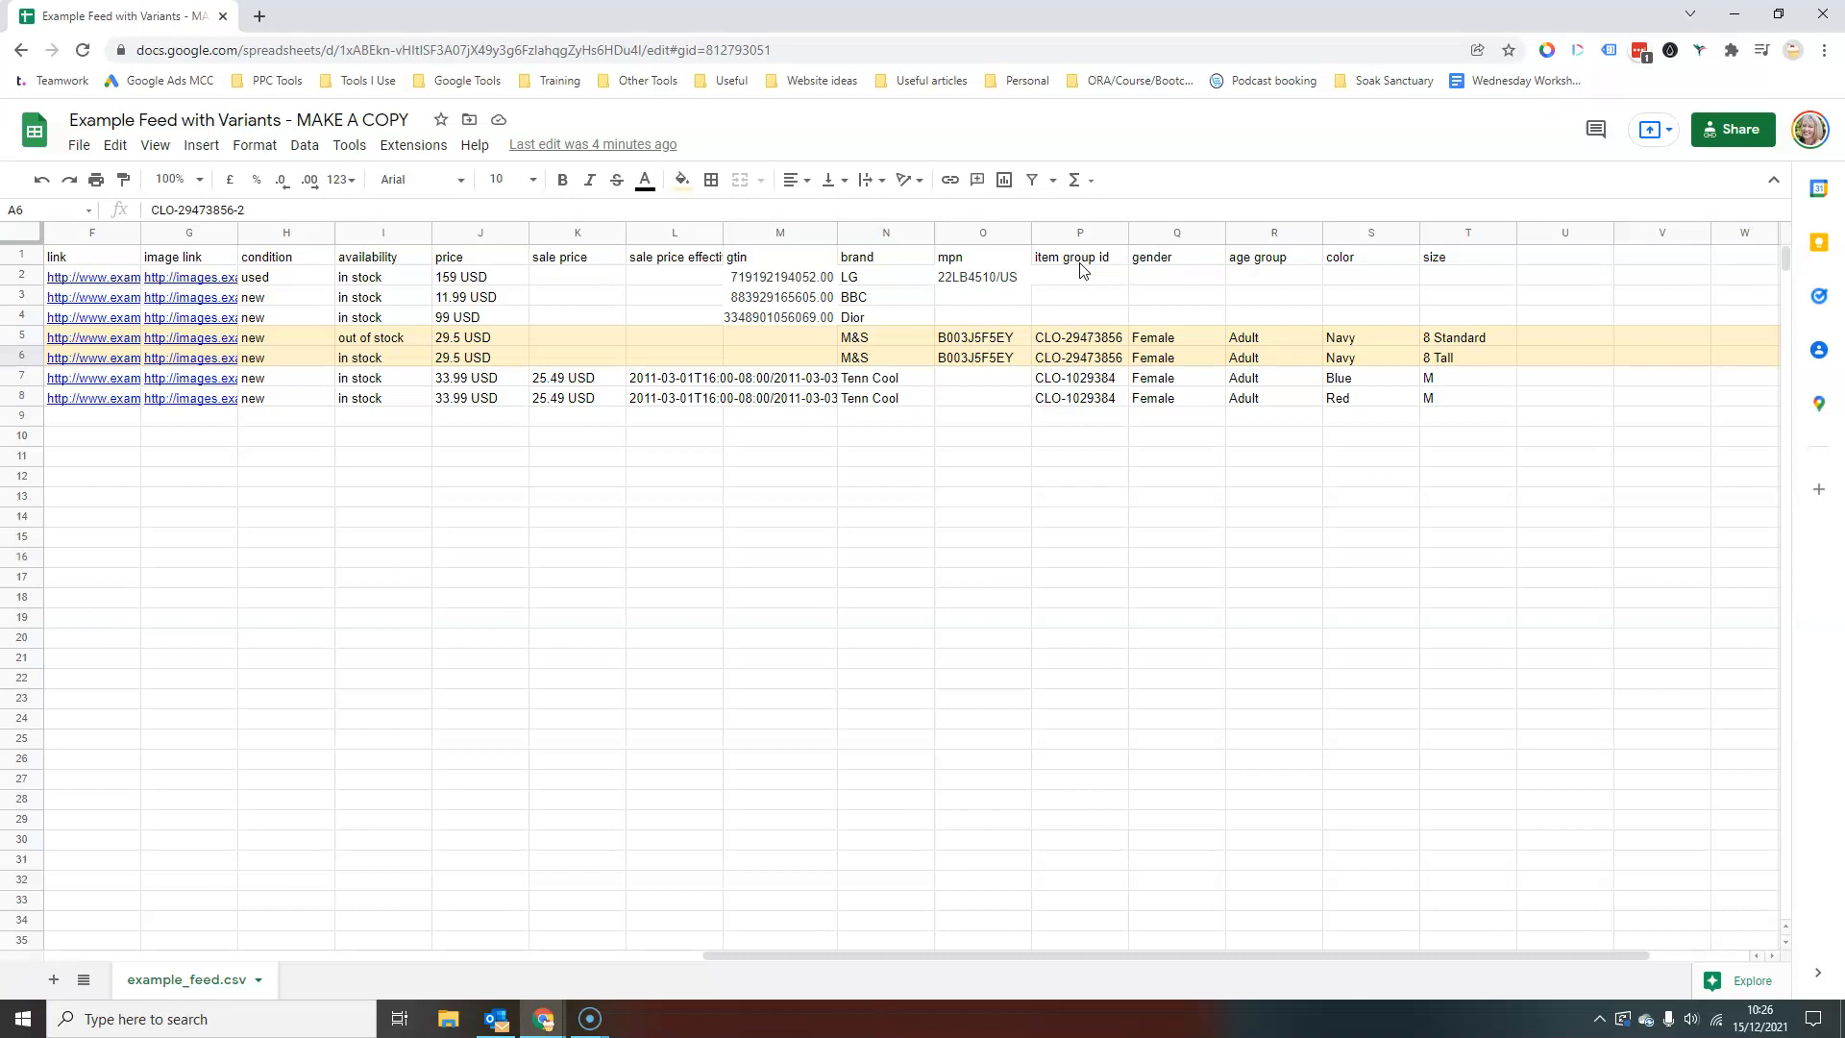
{"action": "mouse_move", "coordinate": [1034, 965]}
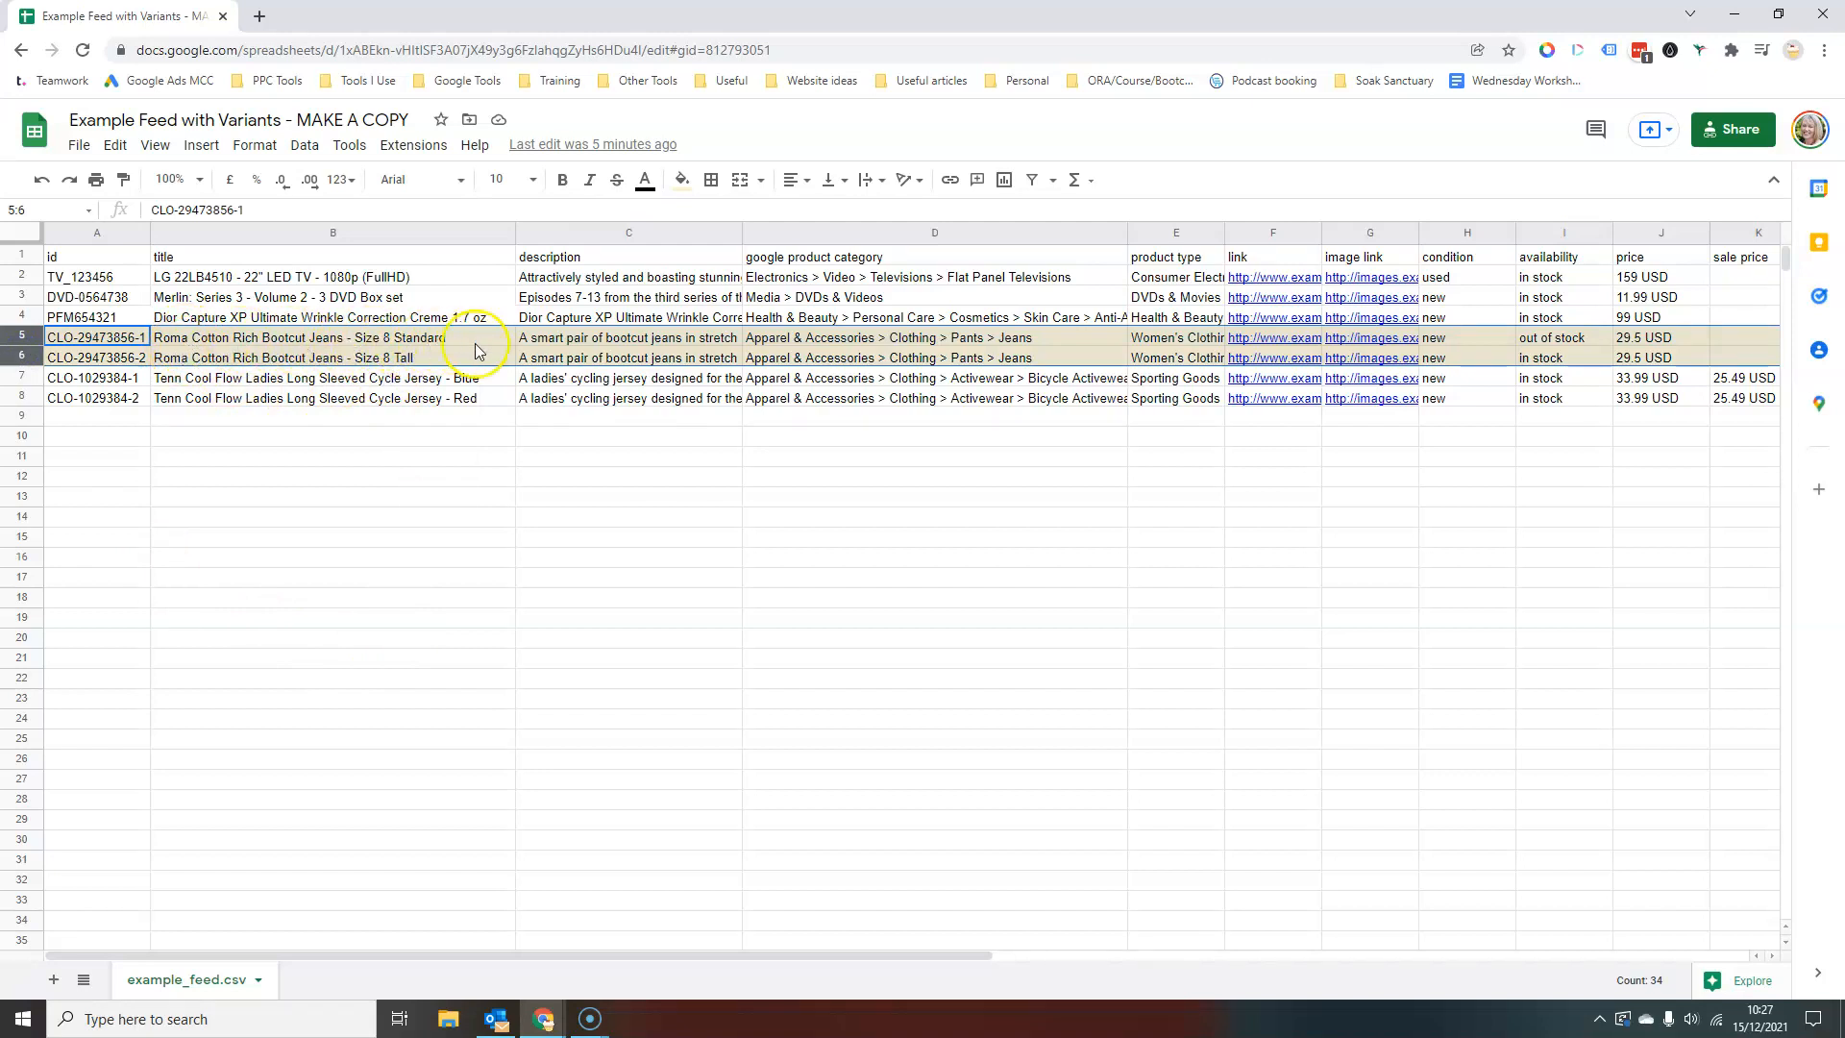
{"action": "mouse_move", "coordinate": [403, 369]}
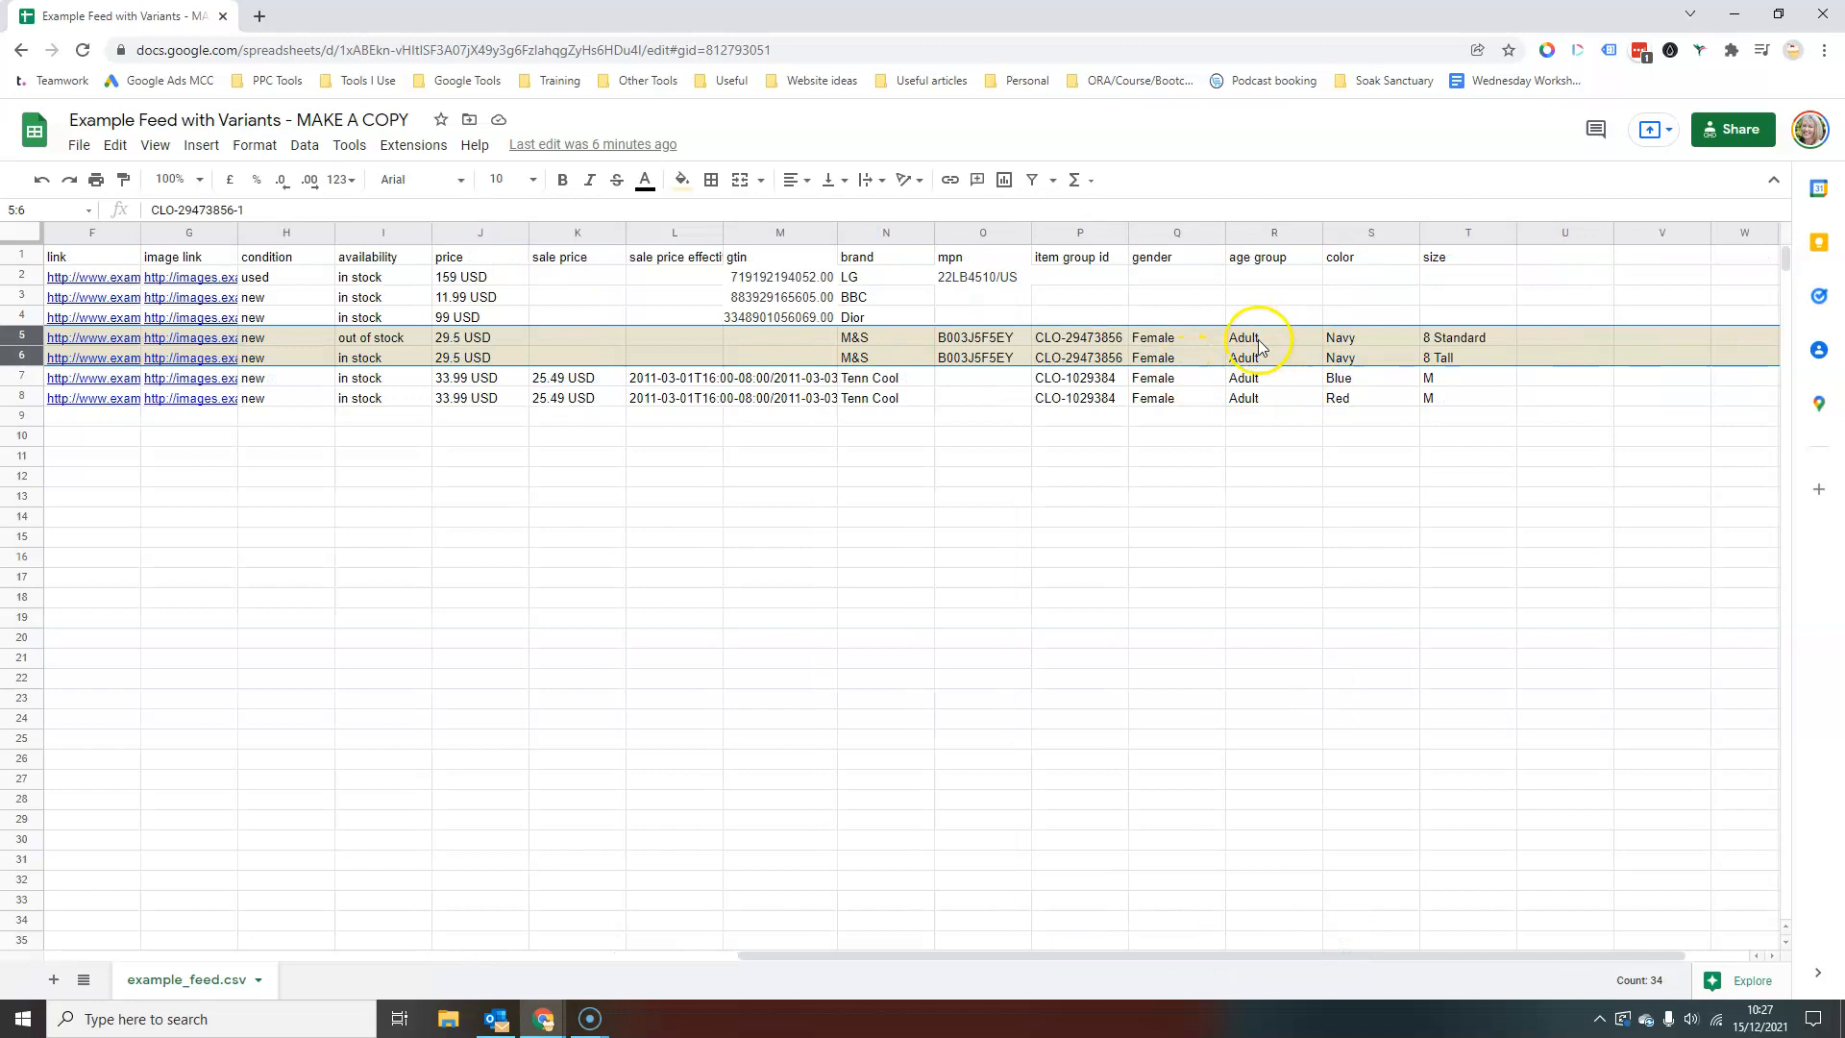
{"action": "mouse_move", "coordinate": [1381, 363]}
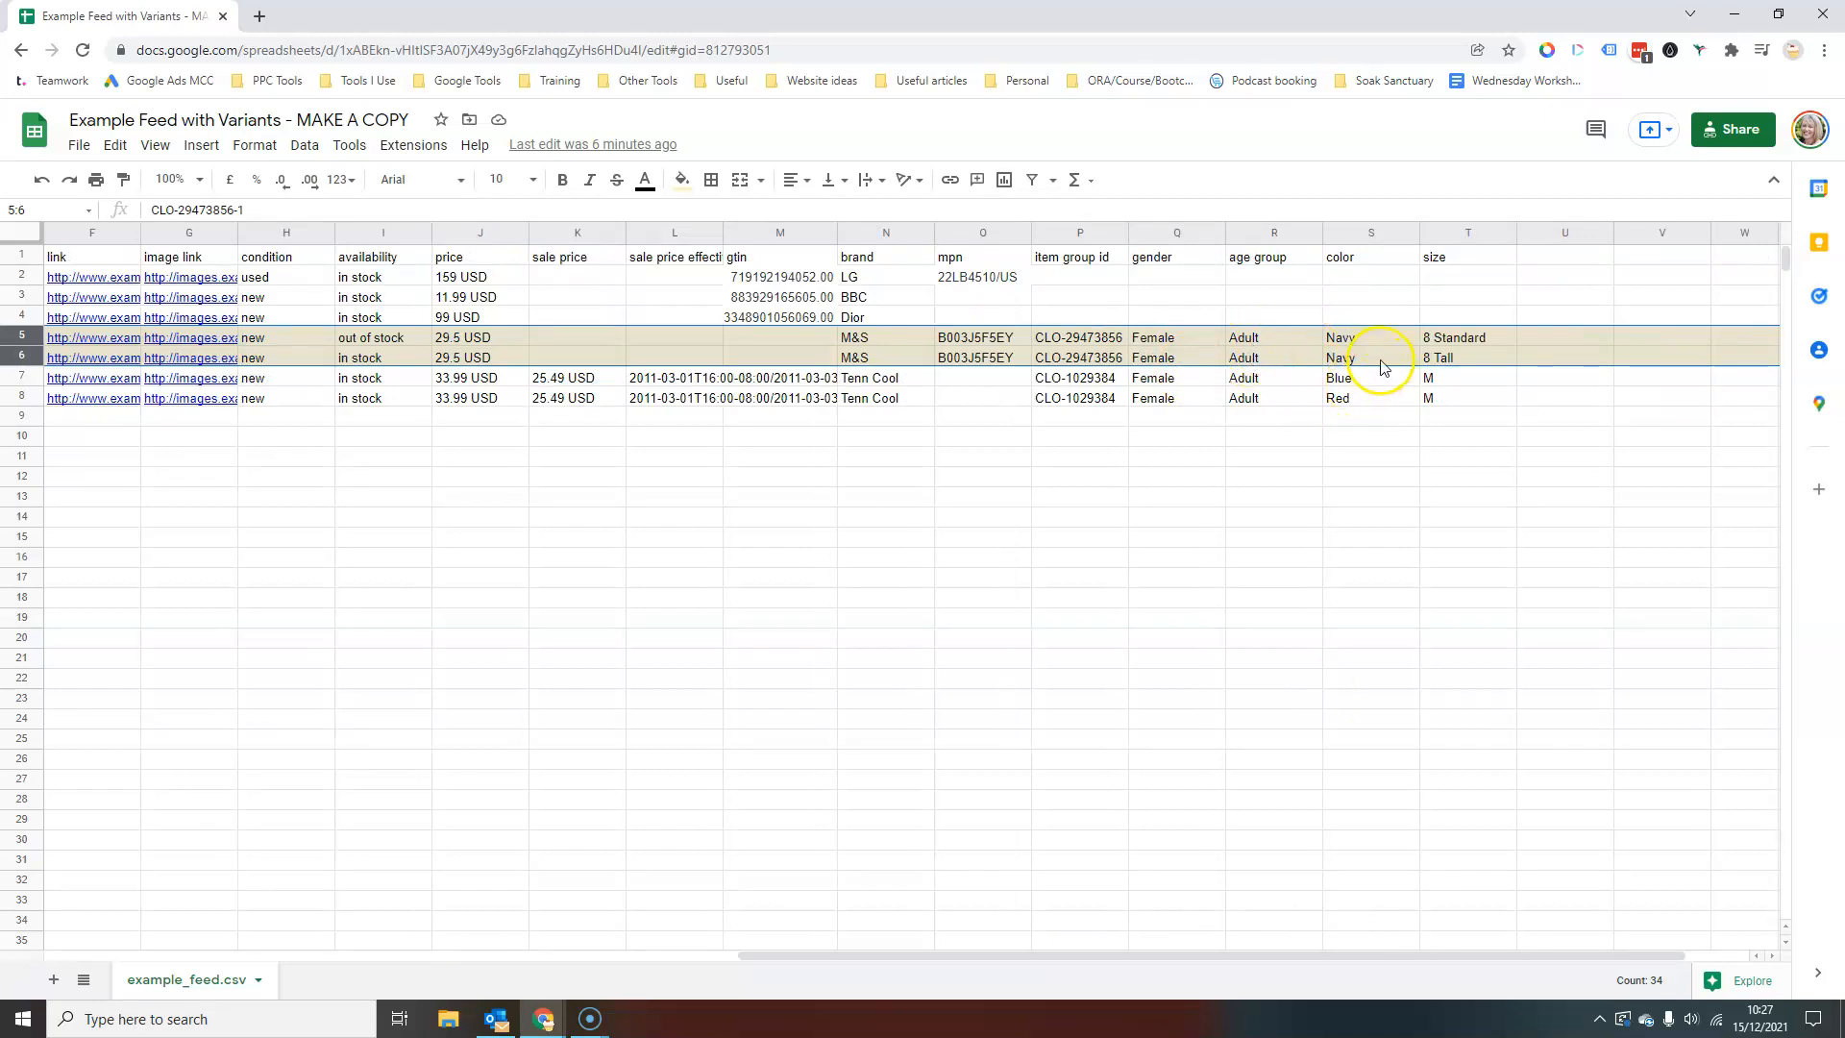
{"action": "mouse_move", "coordinate": [1387, 338]}
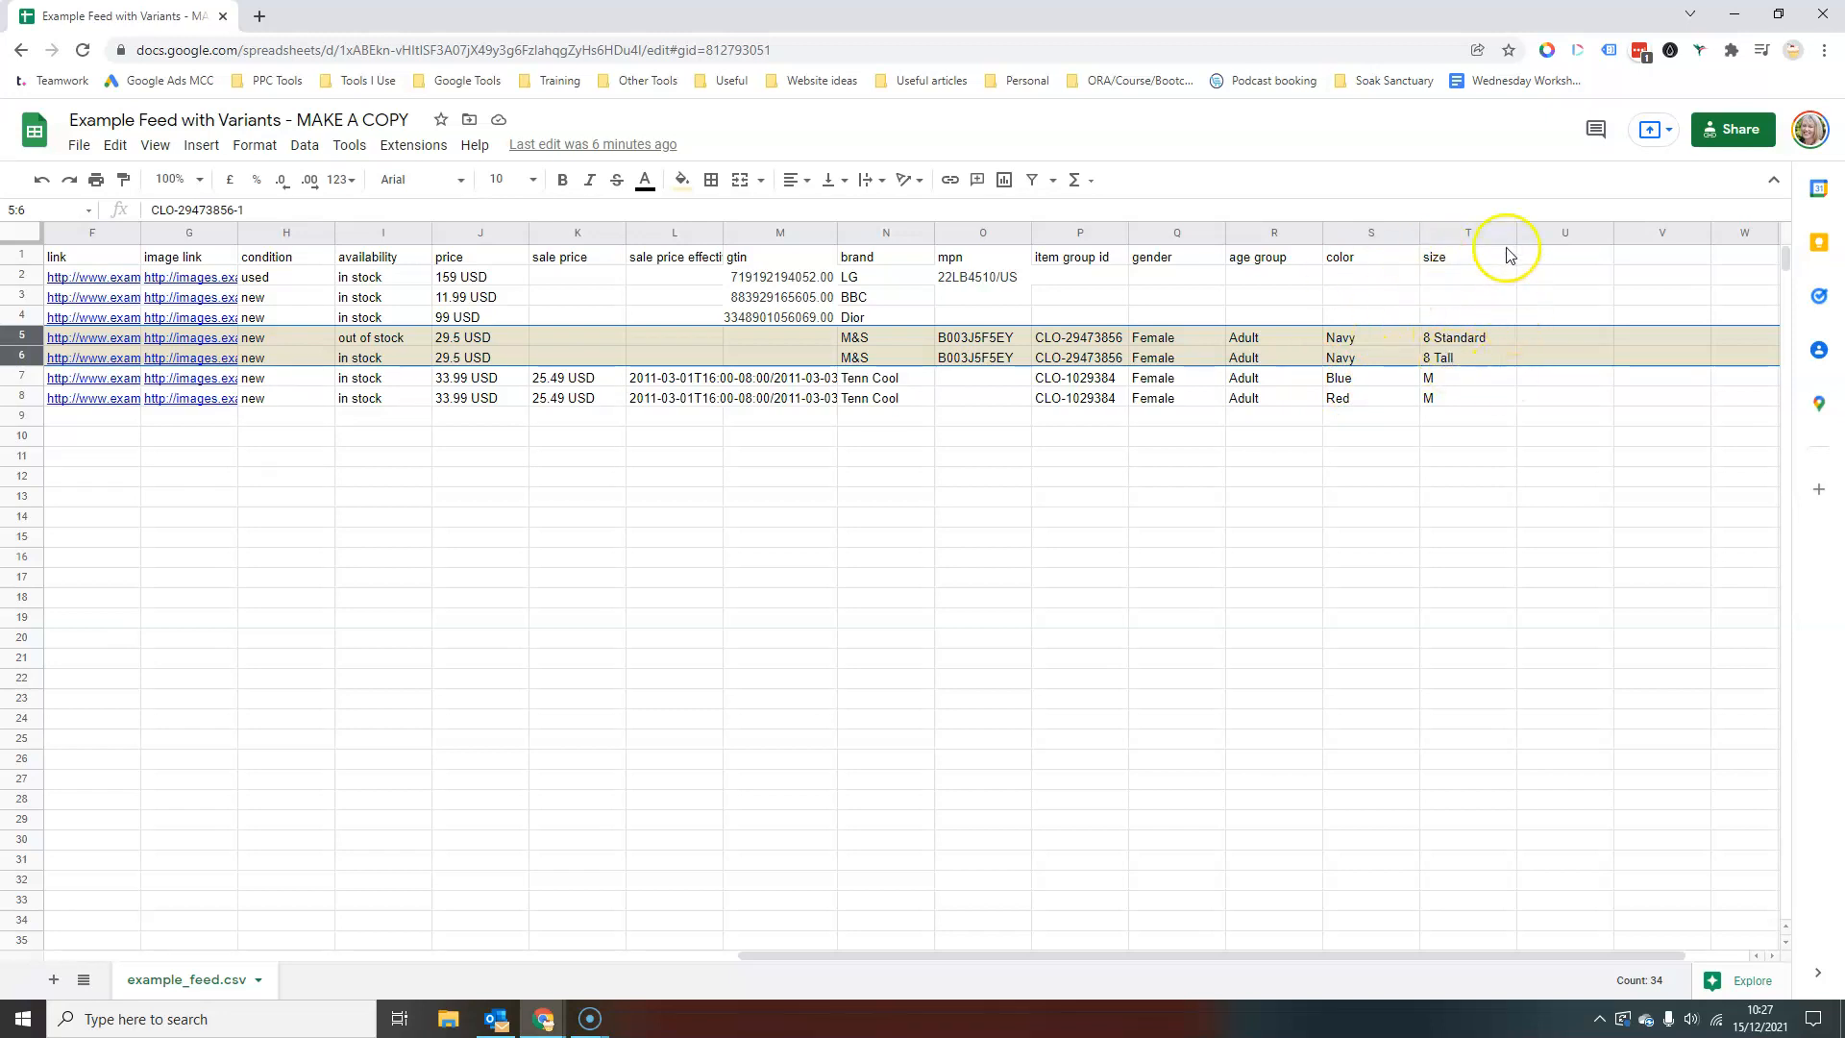
{"action": "mouse_move", "coordinate": [1459, 256]}
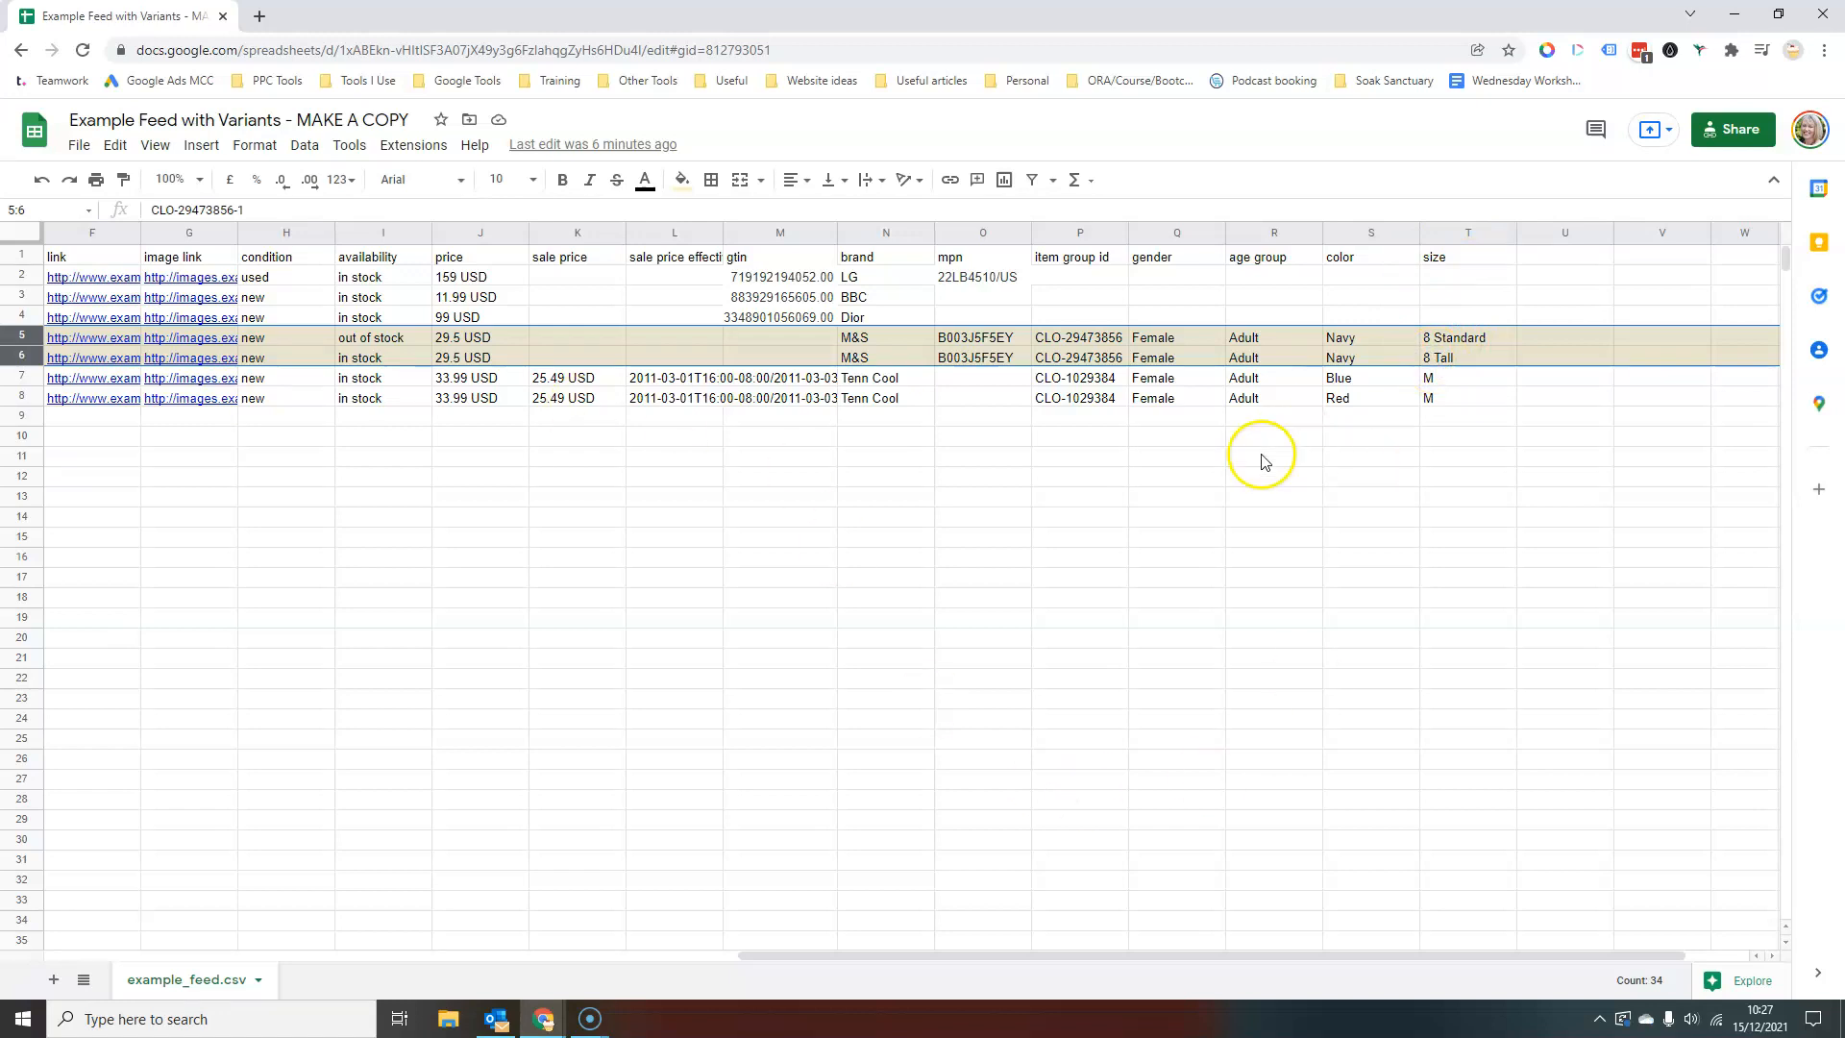
{"action": "mouse_move", "coordinate": [1164, 778]}
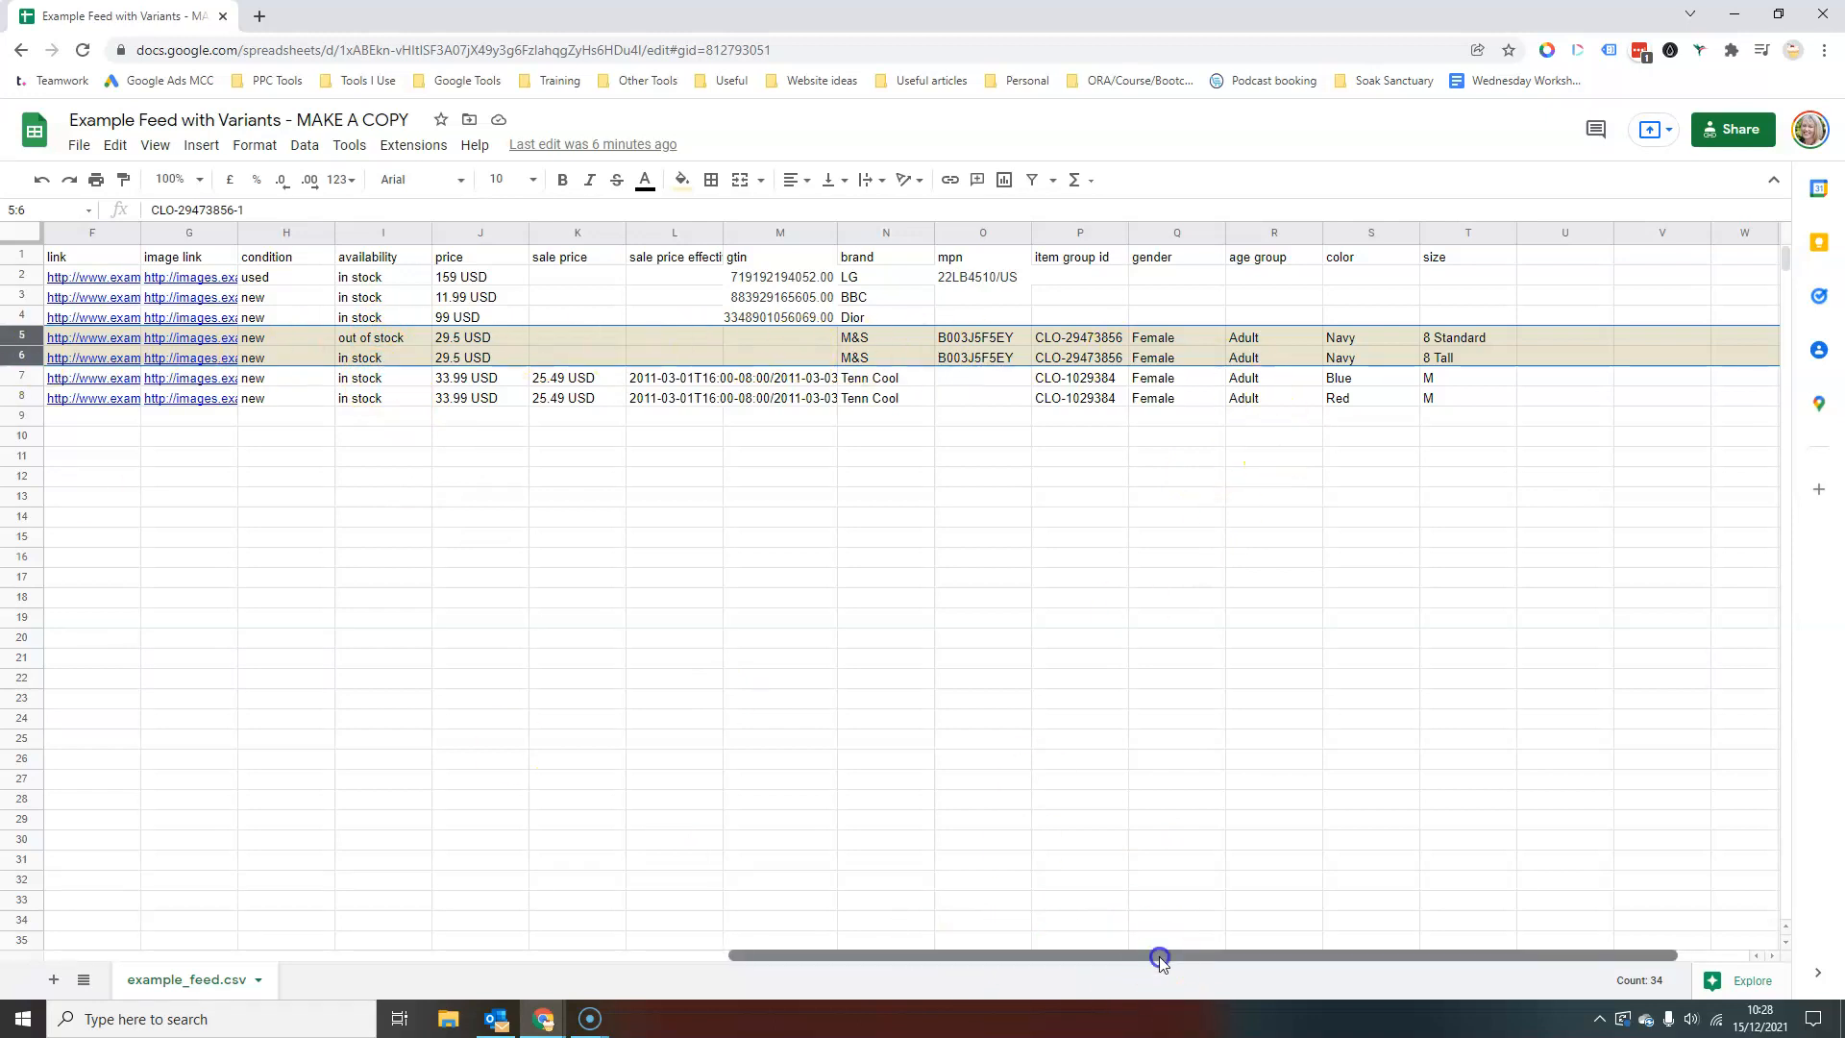
Step: Give the pasted jeans row id CLO-29473856-3 and update its title to the 8 Short variant
{"action": "scroll", "scroll_direction": "left", "scroll_amount": 3}
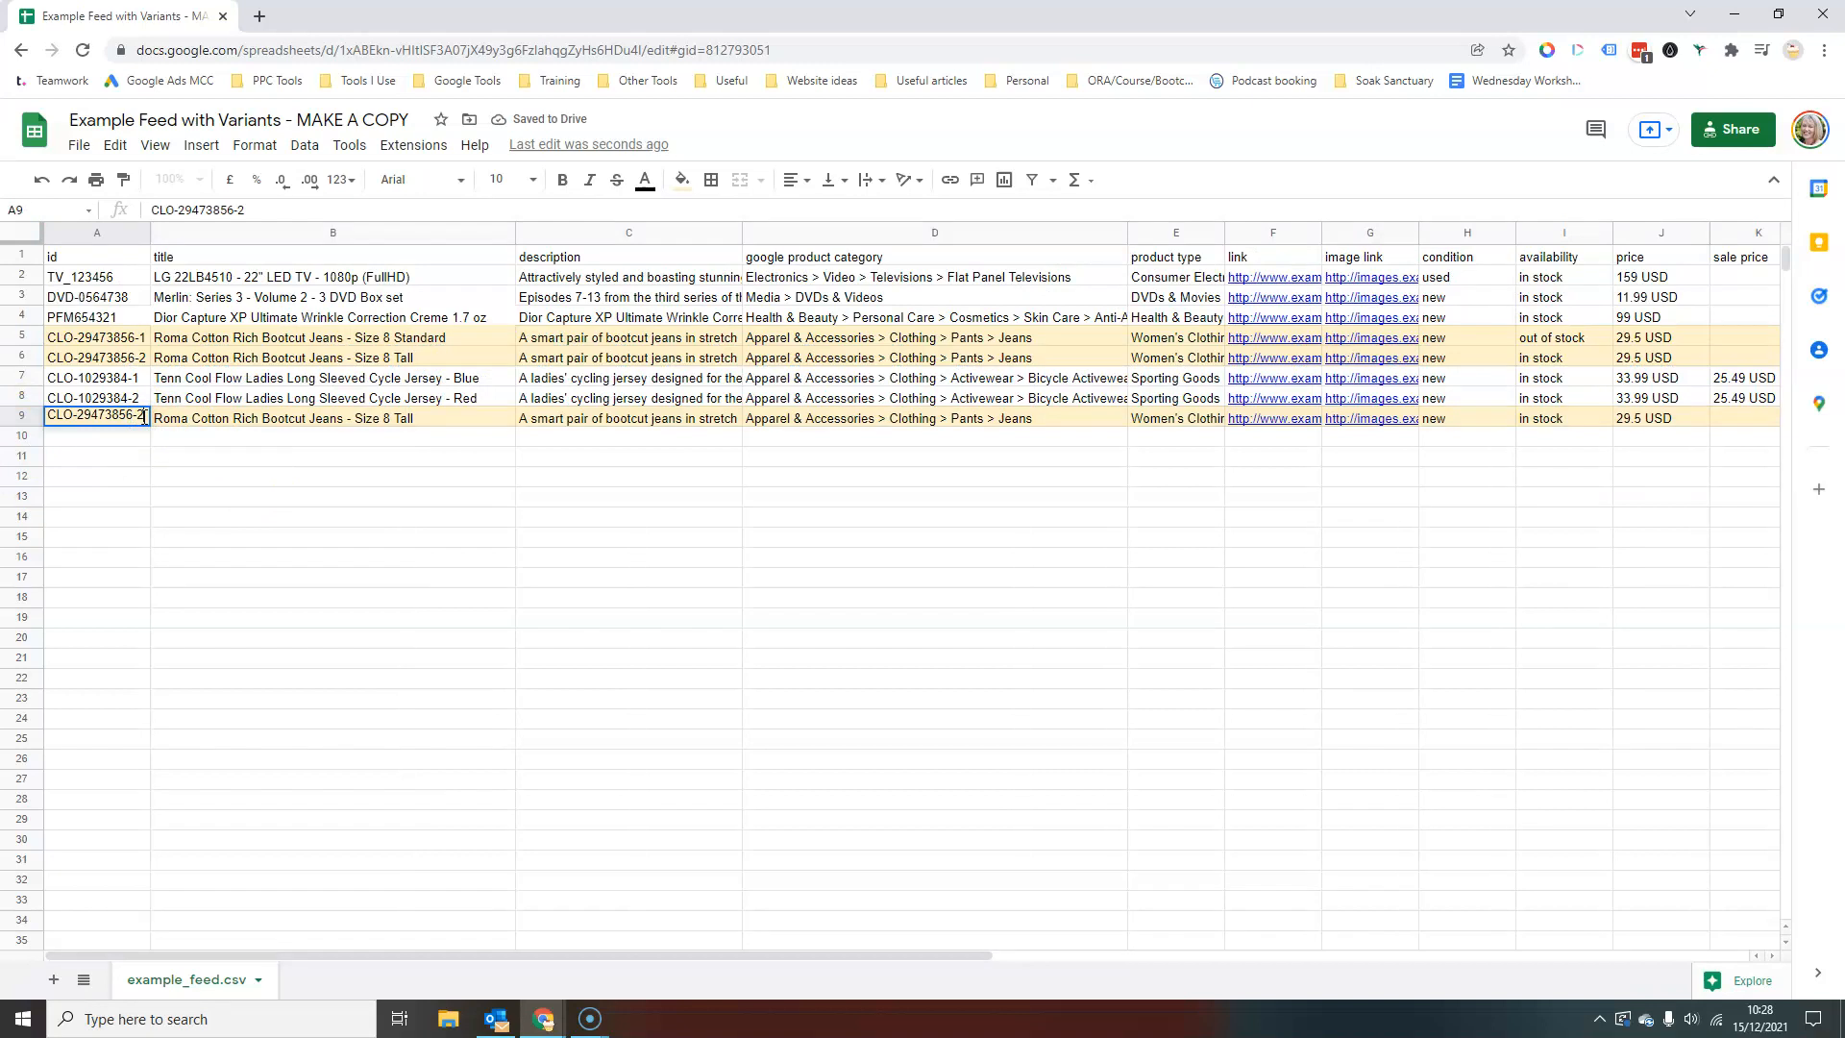
{"action": "type", "text": "CLO-29473856-3"}
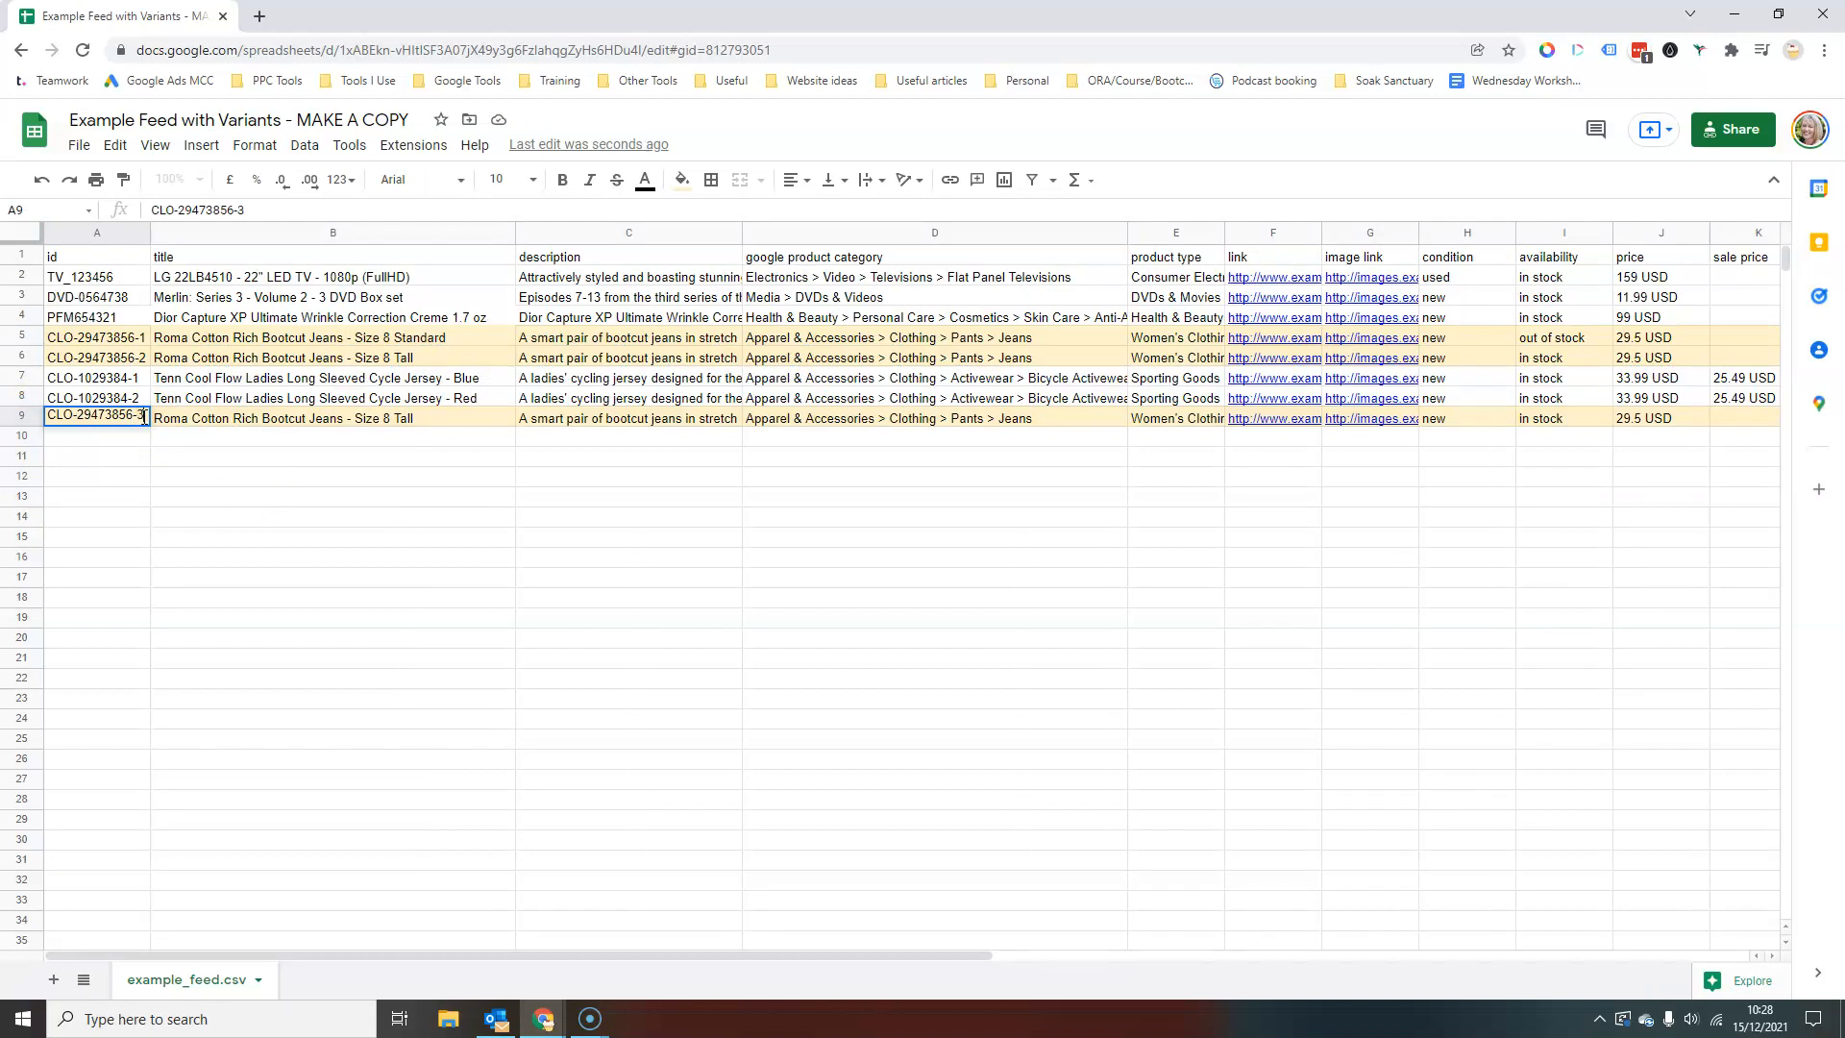
{"action": "left_click", "coordinate": [332, 417]}
{"action": "type", "text": "Short"}
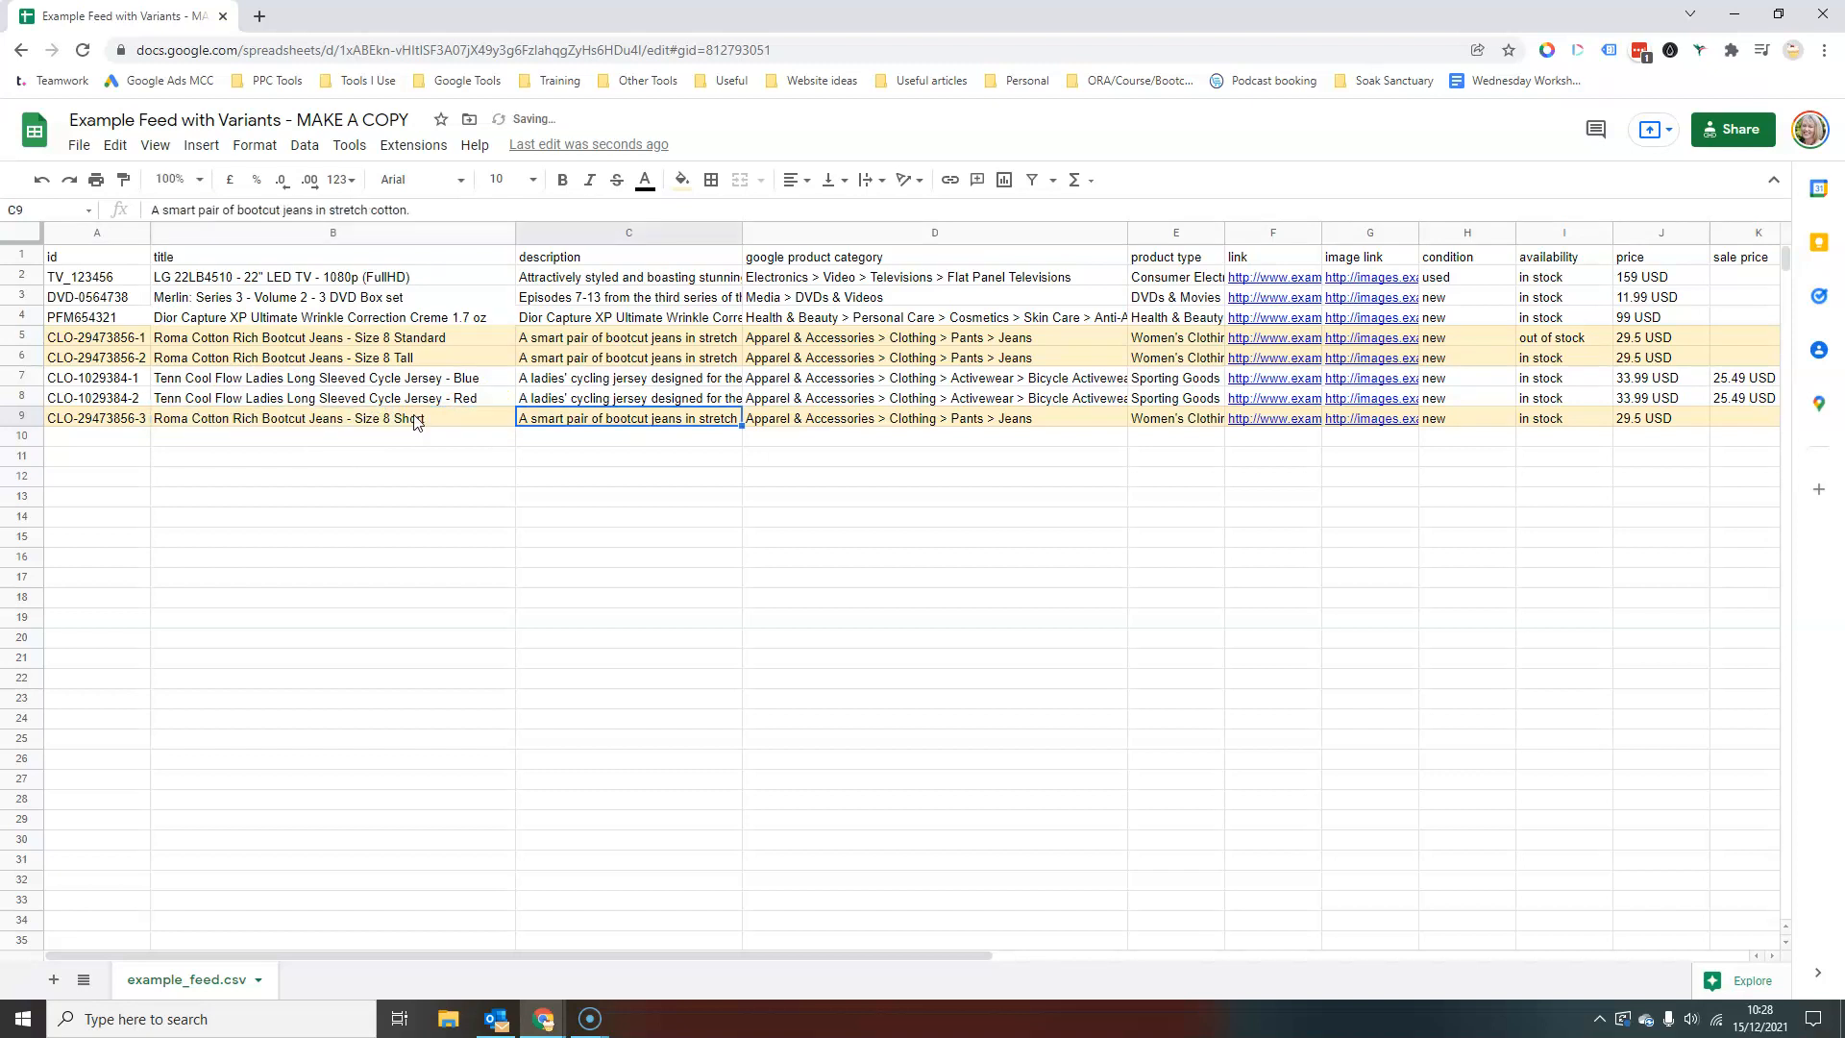
{"action": "left_click", "coordinate": [1272, 417]}
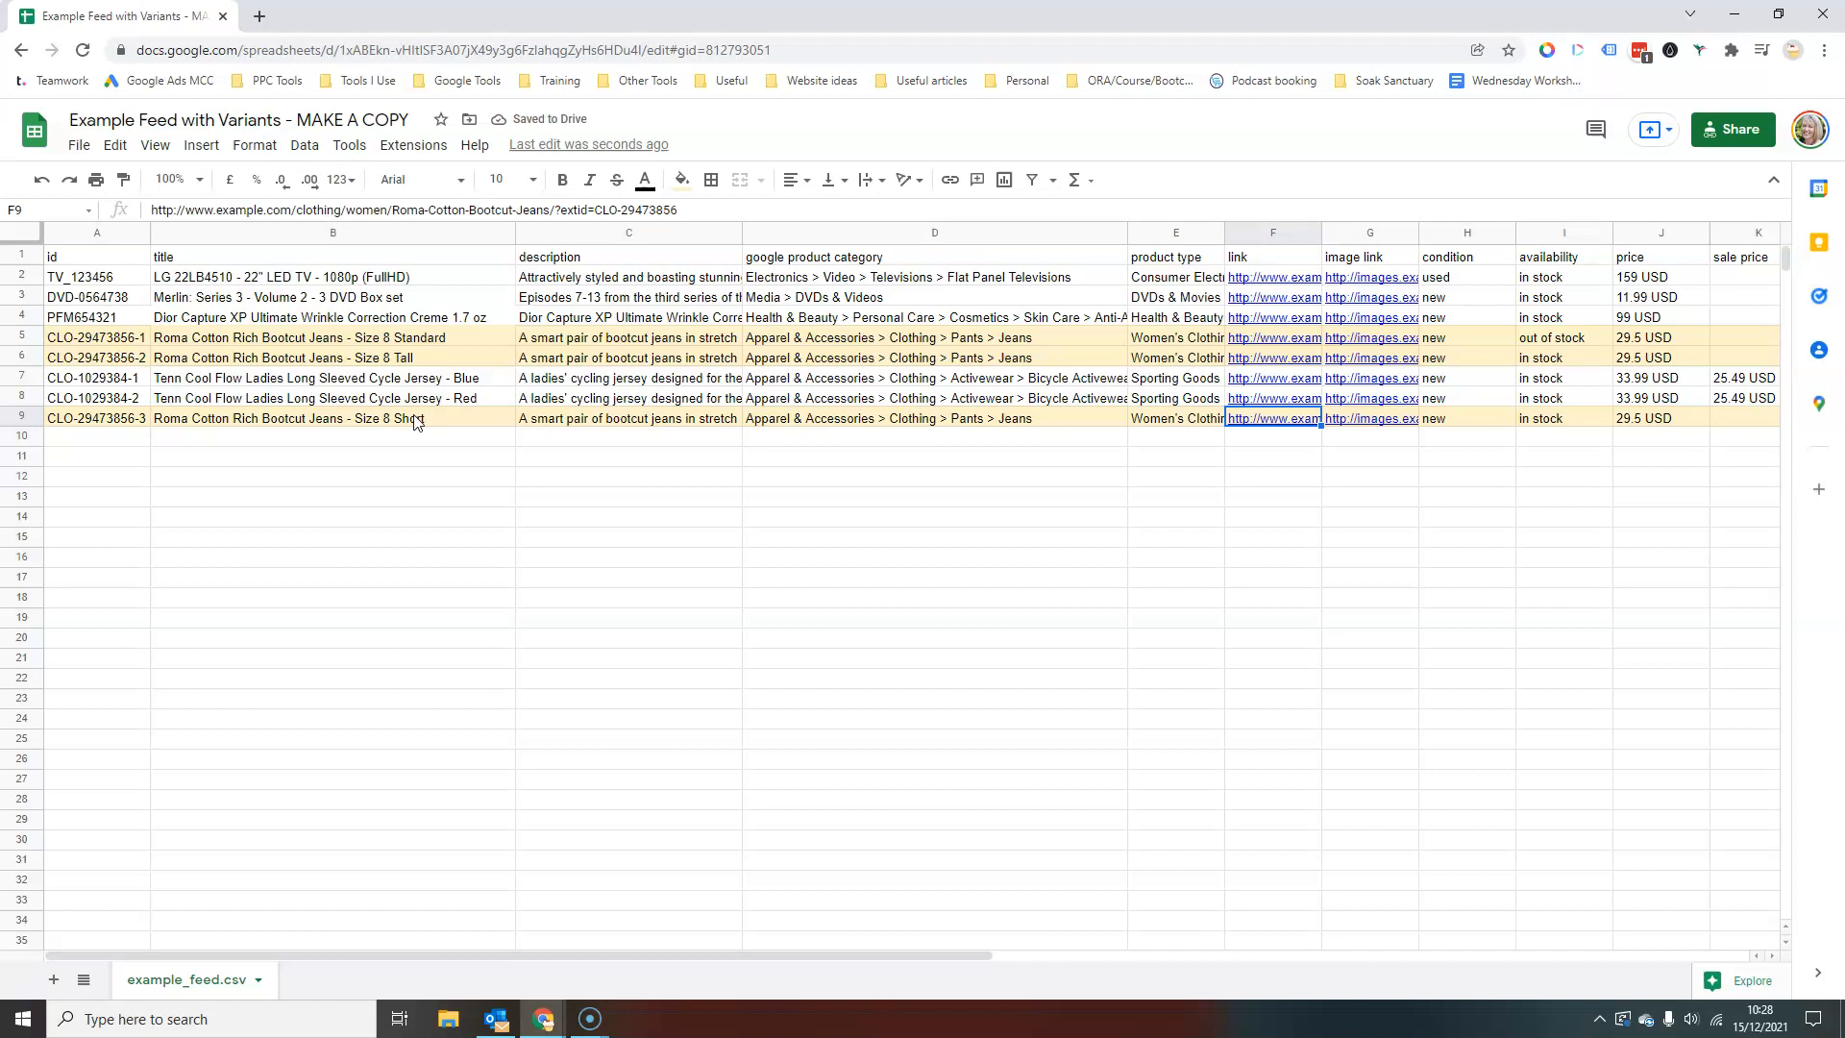
Step: Change the new jeans row's size cell to 8 Short
{"action": "scroll", "scroll_direction": "right", "scroll_amount": 3}
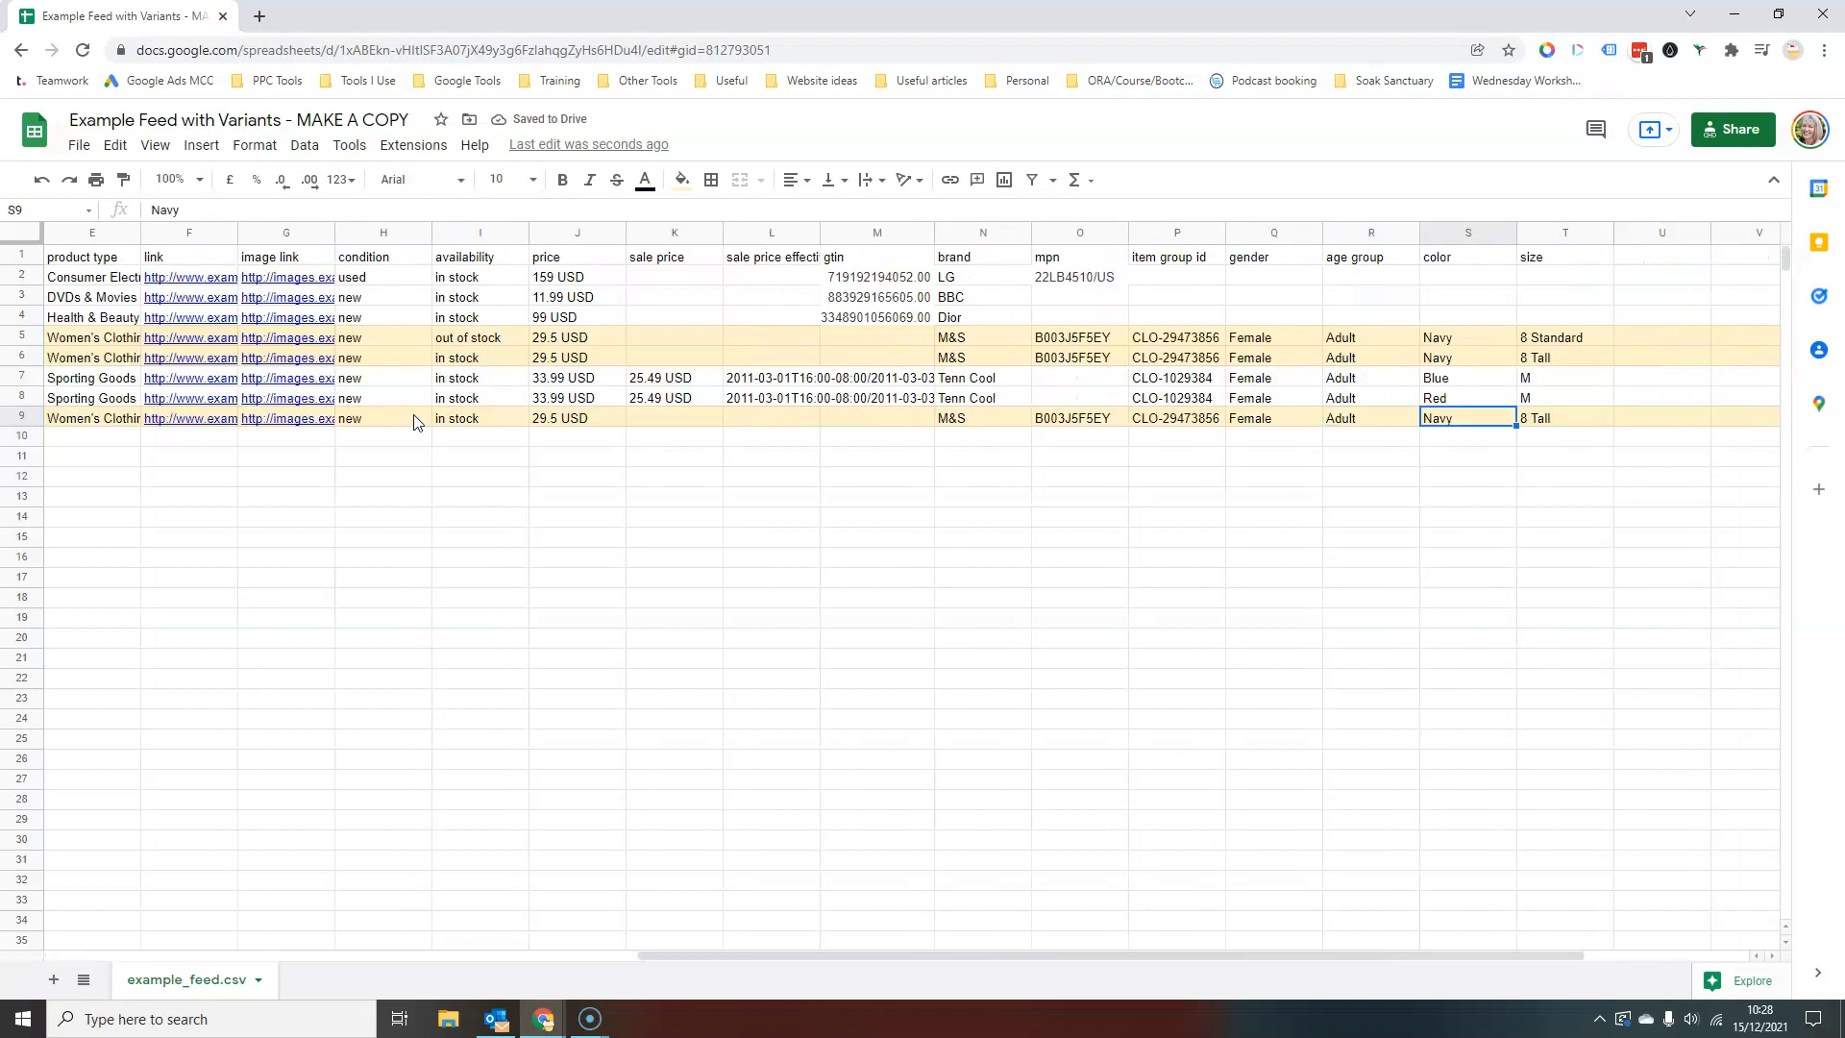
{"action": "left_click", "coordinate": [1564, 417]}
{"action": "type", "text": "8 Short"}
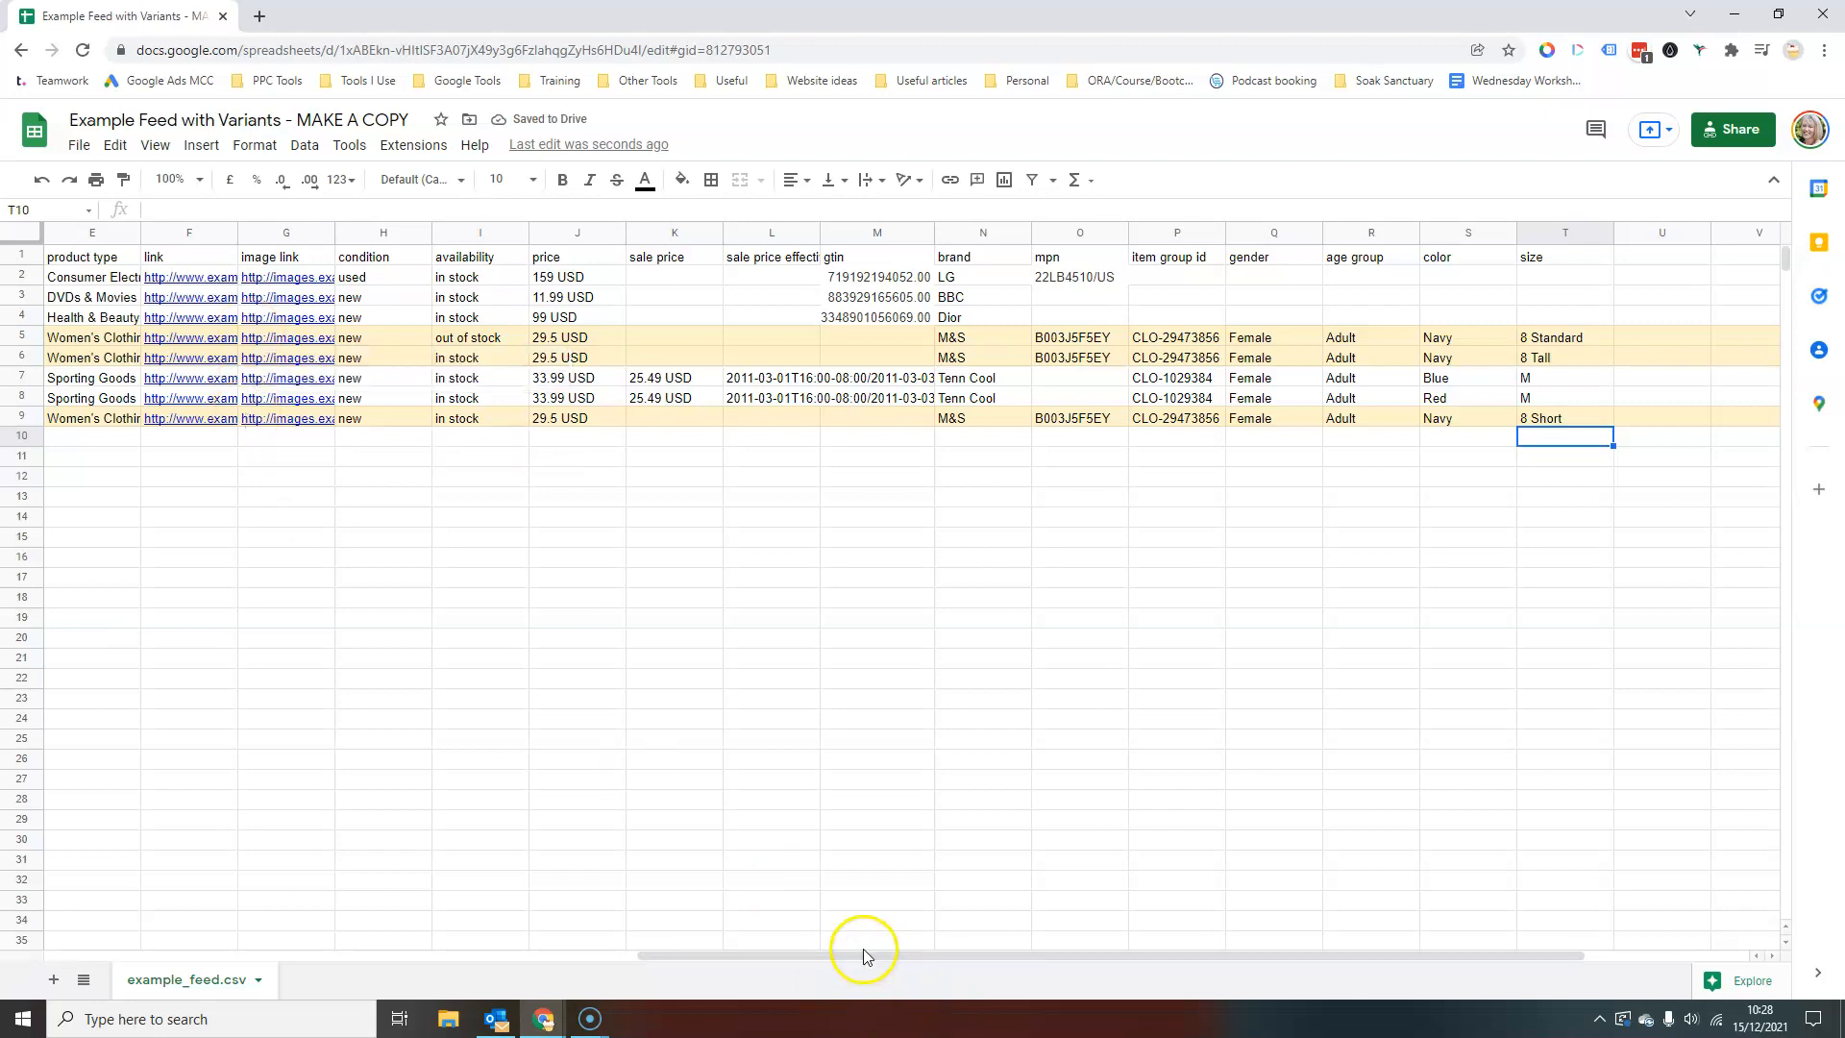
{"action": "scroll", "scroll_direction": "left", "scroll_amount": 3}
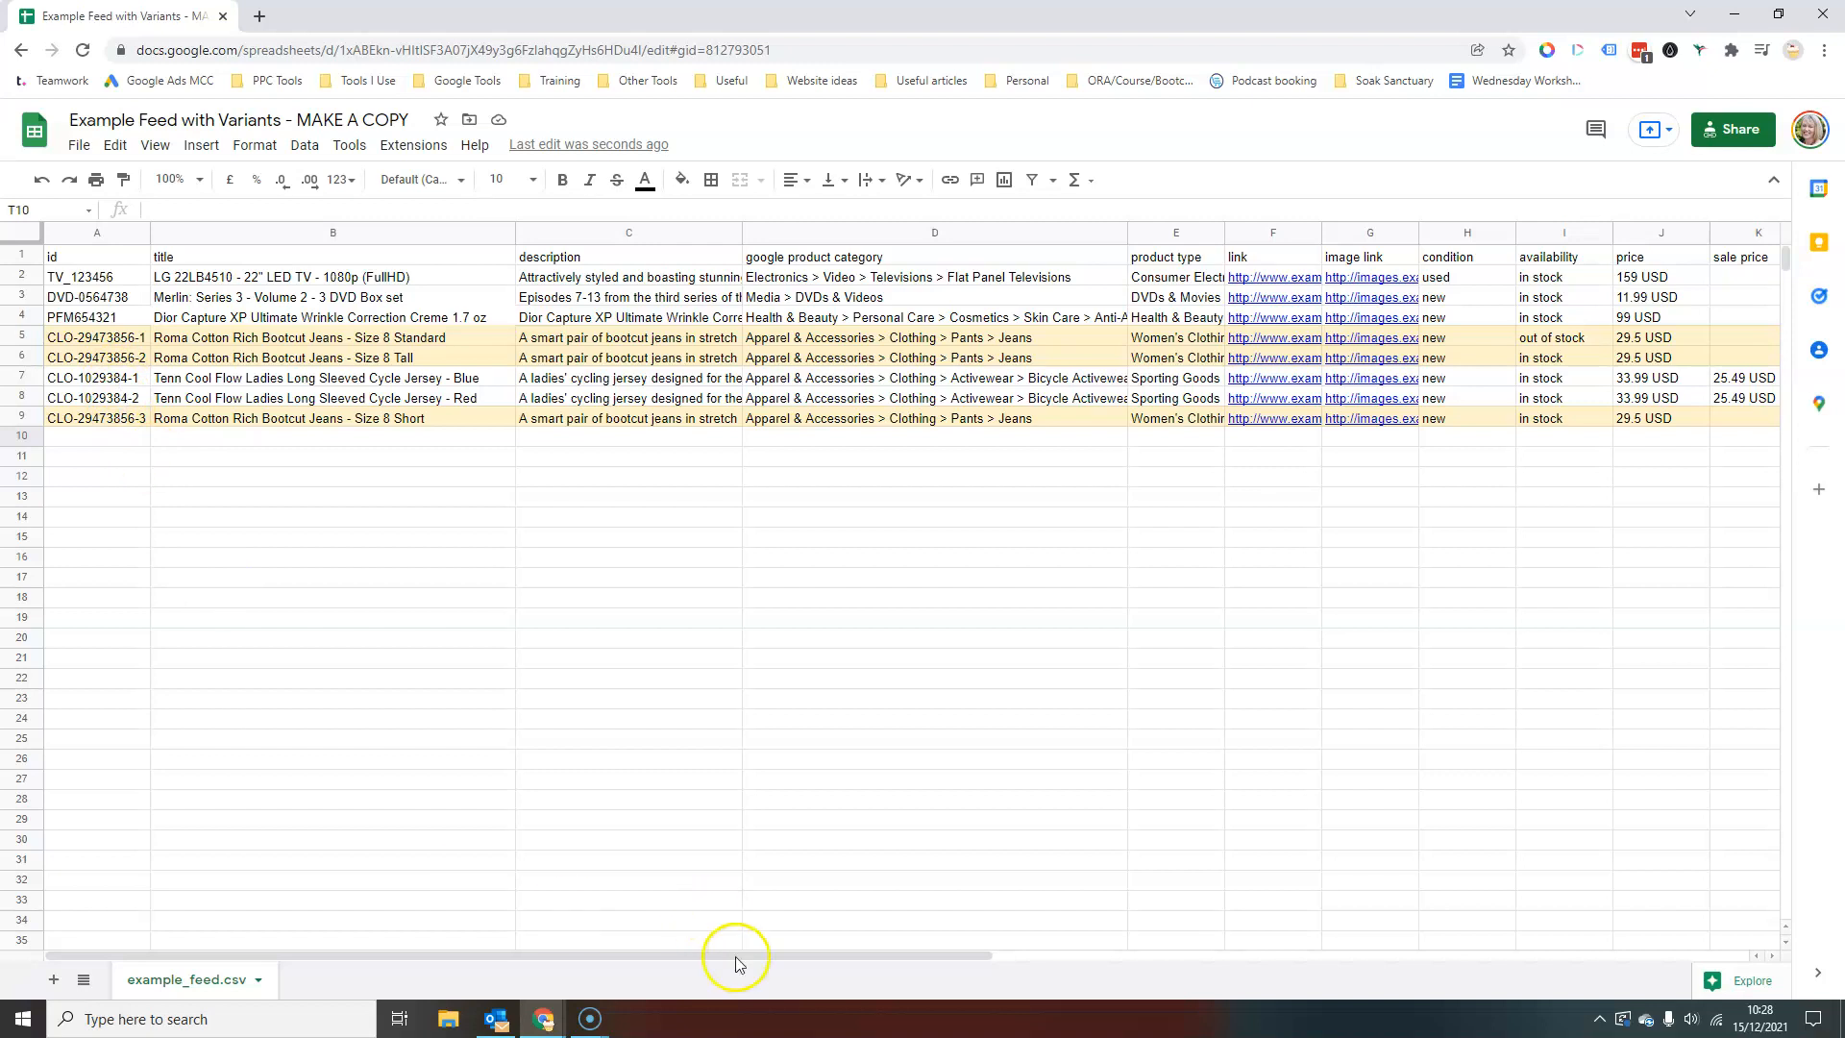
{"action": "left_click_drag", "start_coordinate": [736, 955], "coordinate": [1161, 947]}
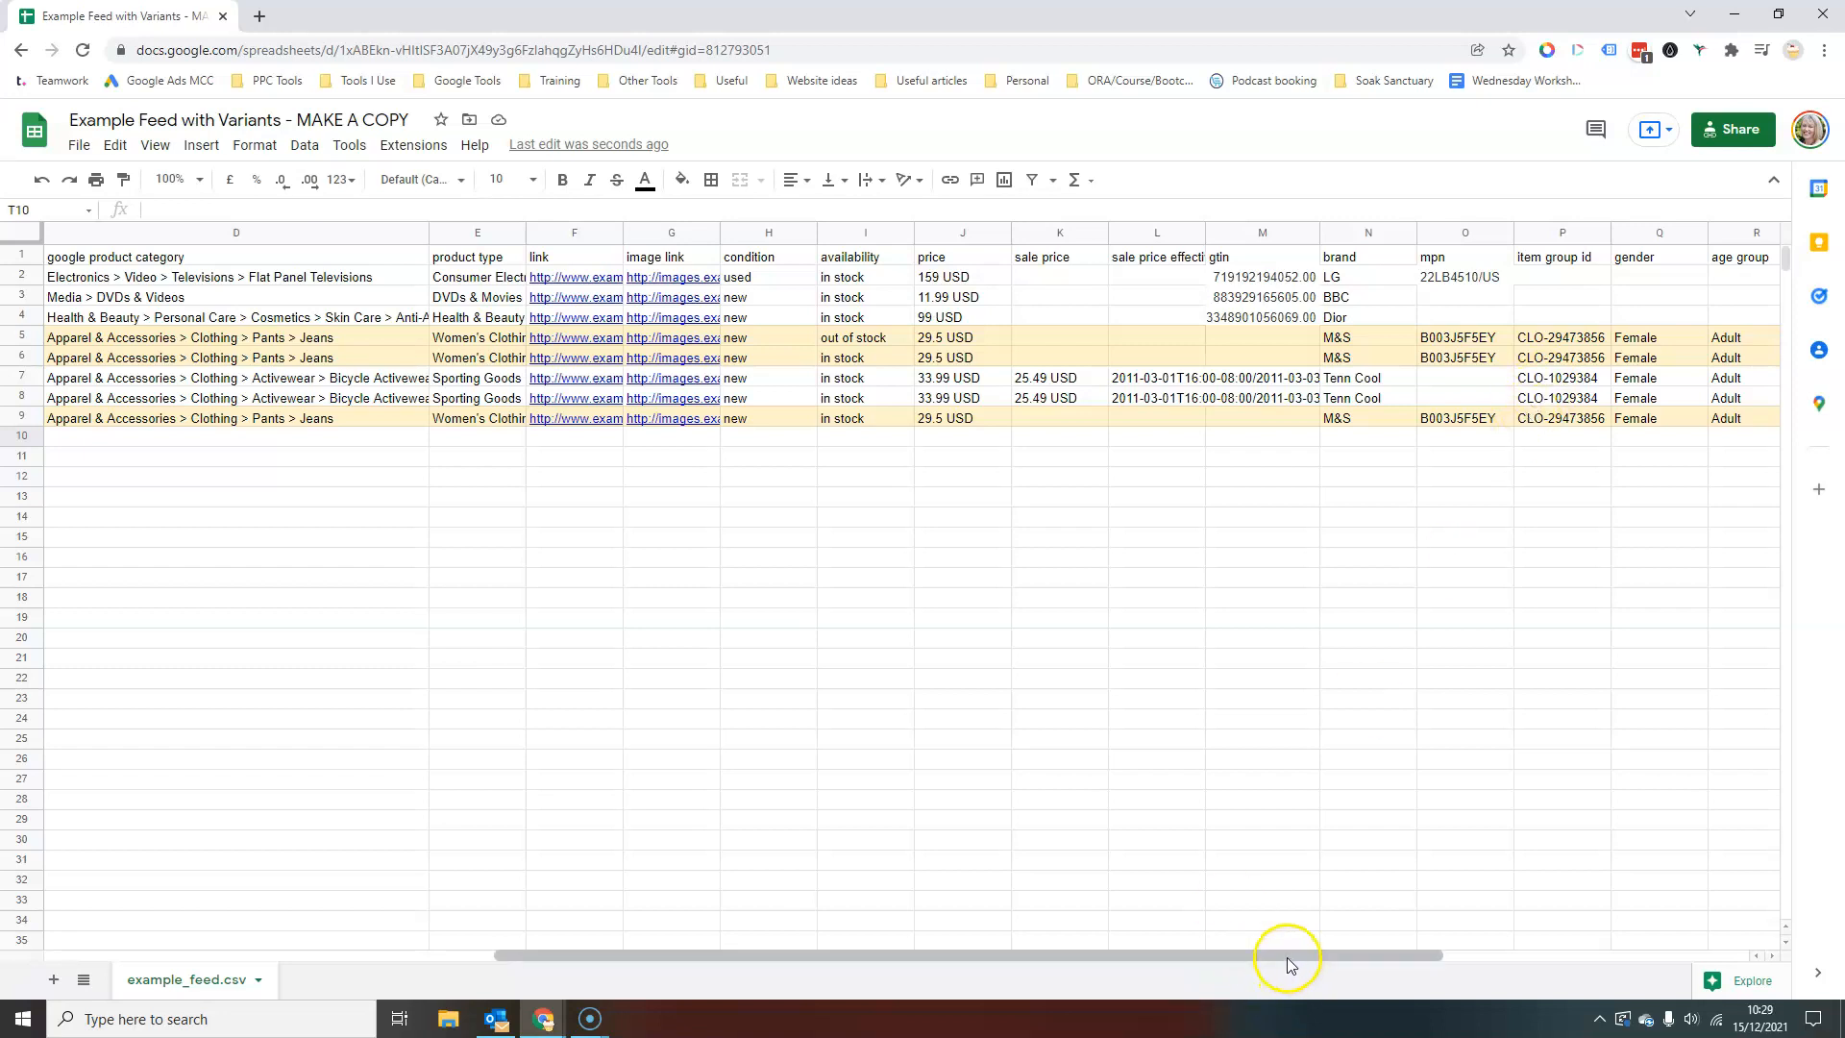
{"action": "left_click_drag", "start_coordinate": [1281, 955], "coordinate": [1065, 955]}
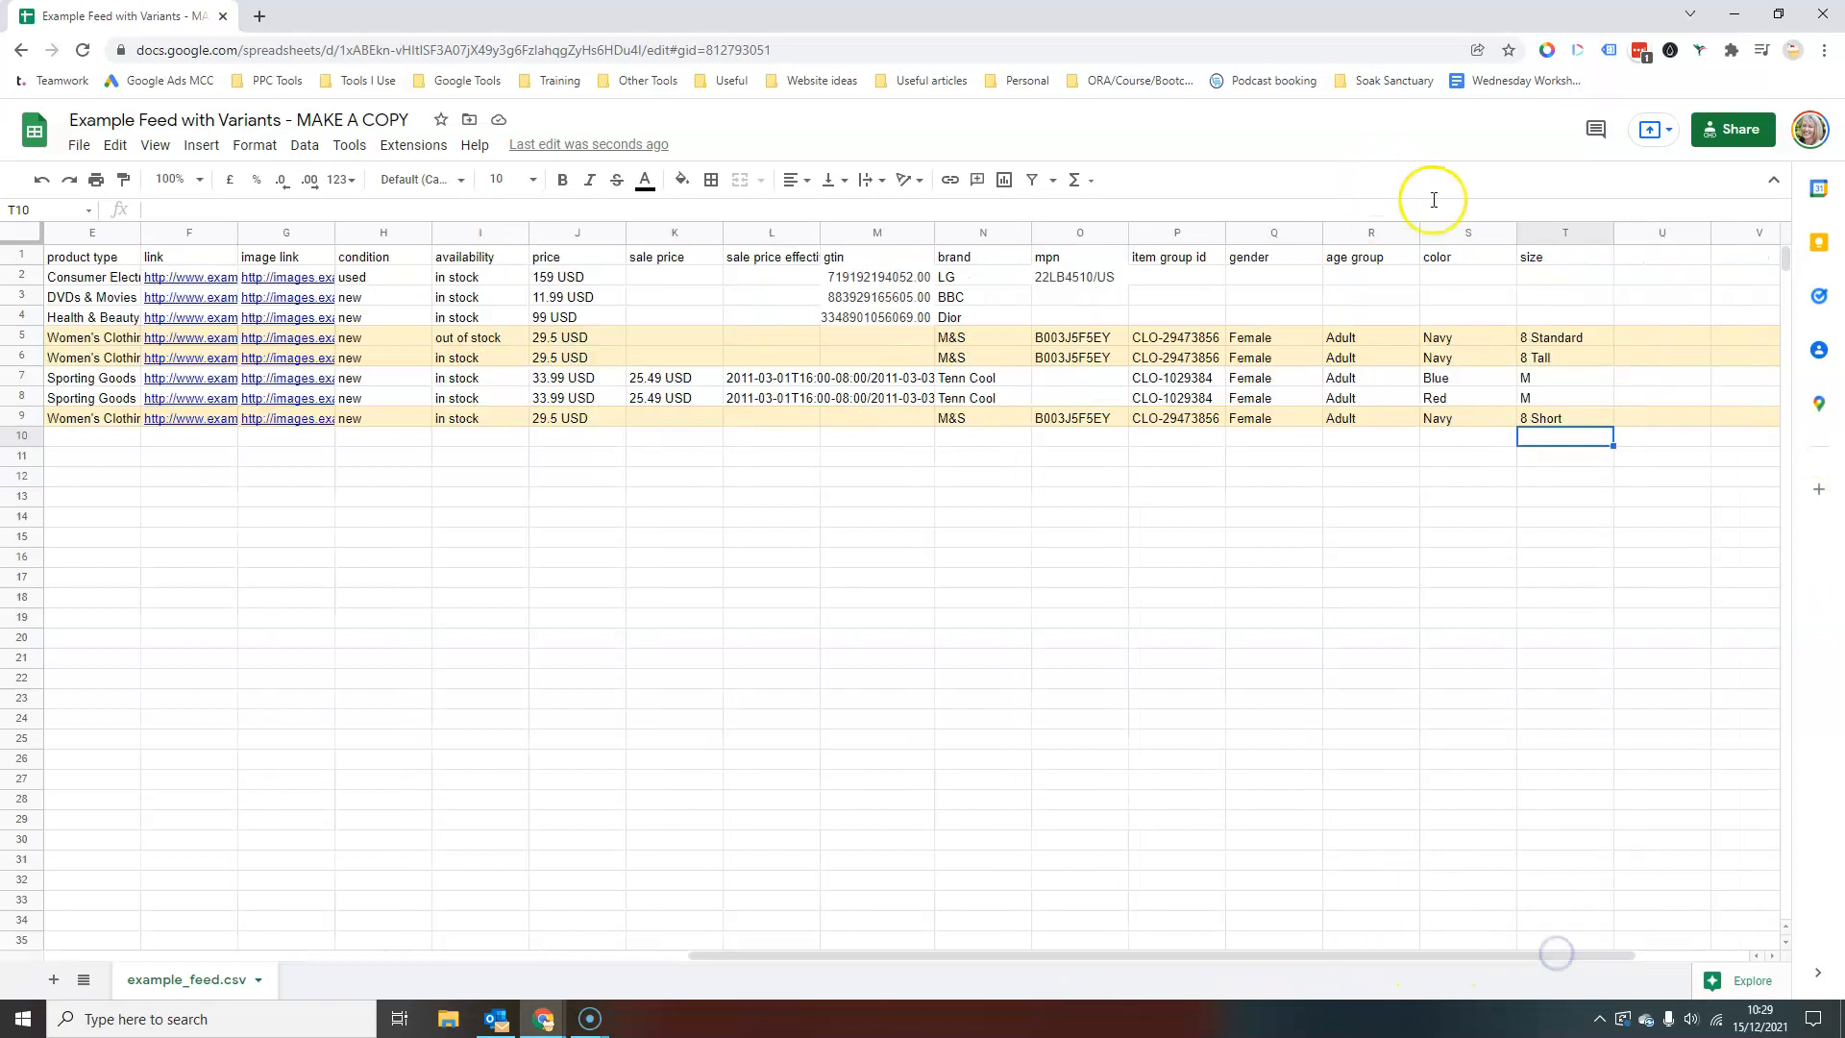
{"action": "left_click", "coordinate": [1466, 378]}
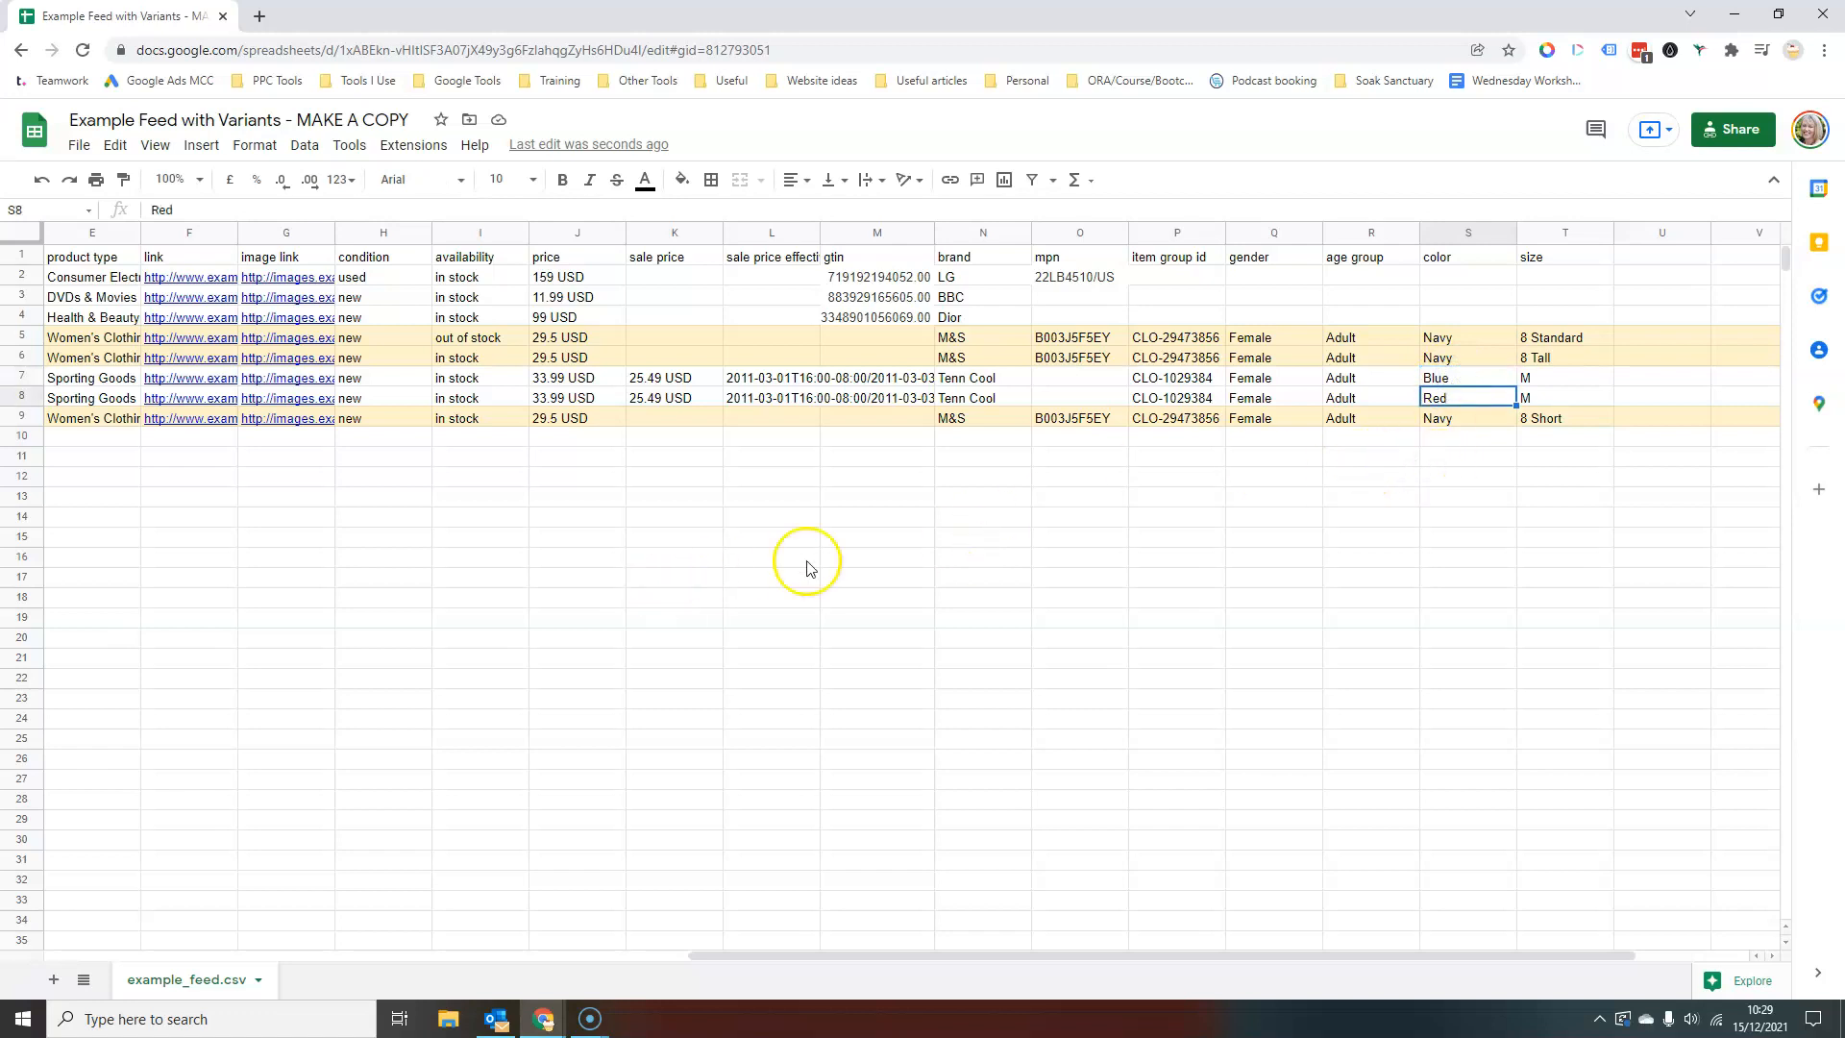
Step: Duplicate the red jersey row into row 10 and end its title with Green
{"action": "left_click", "coordinate": [20, 397]}
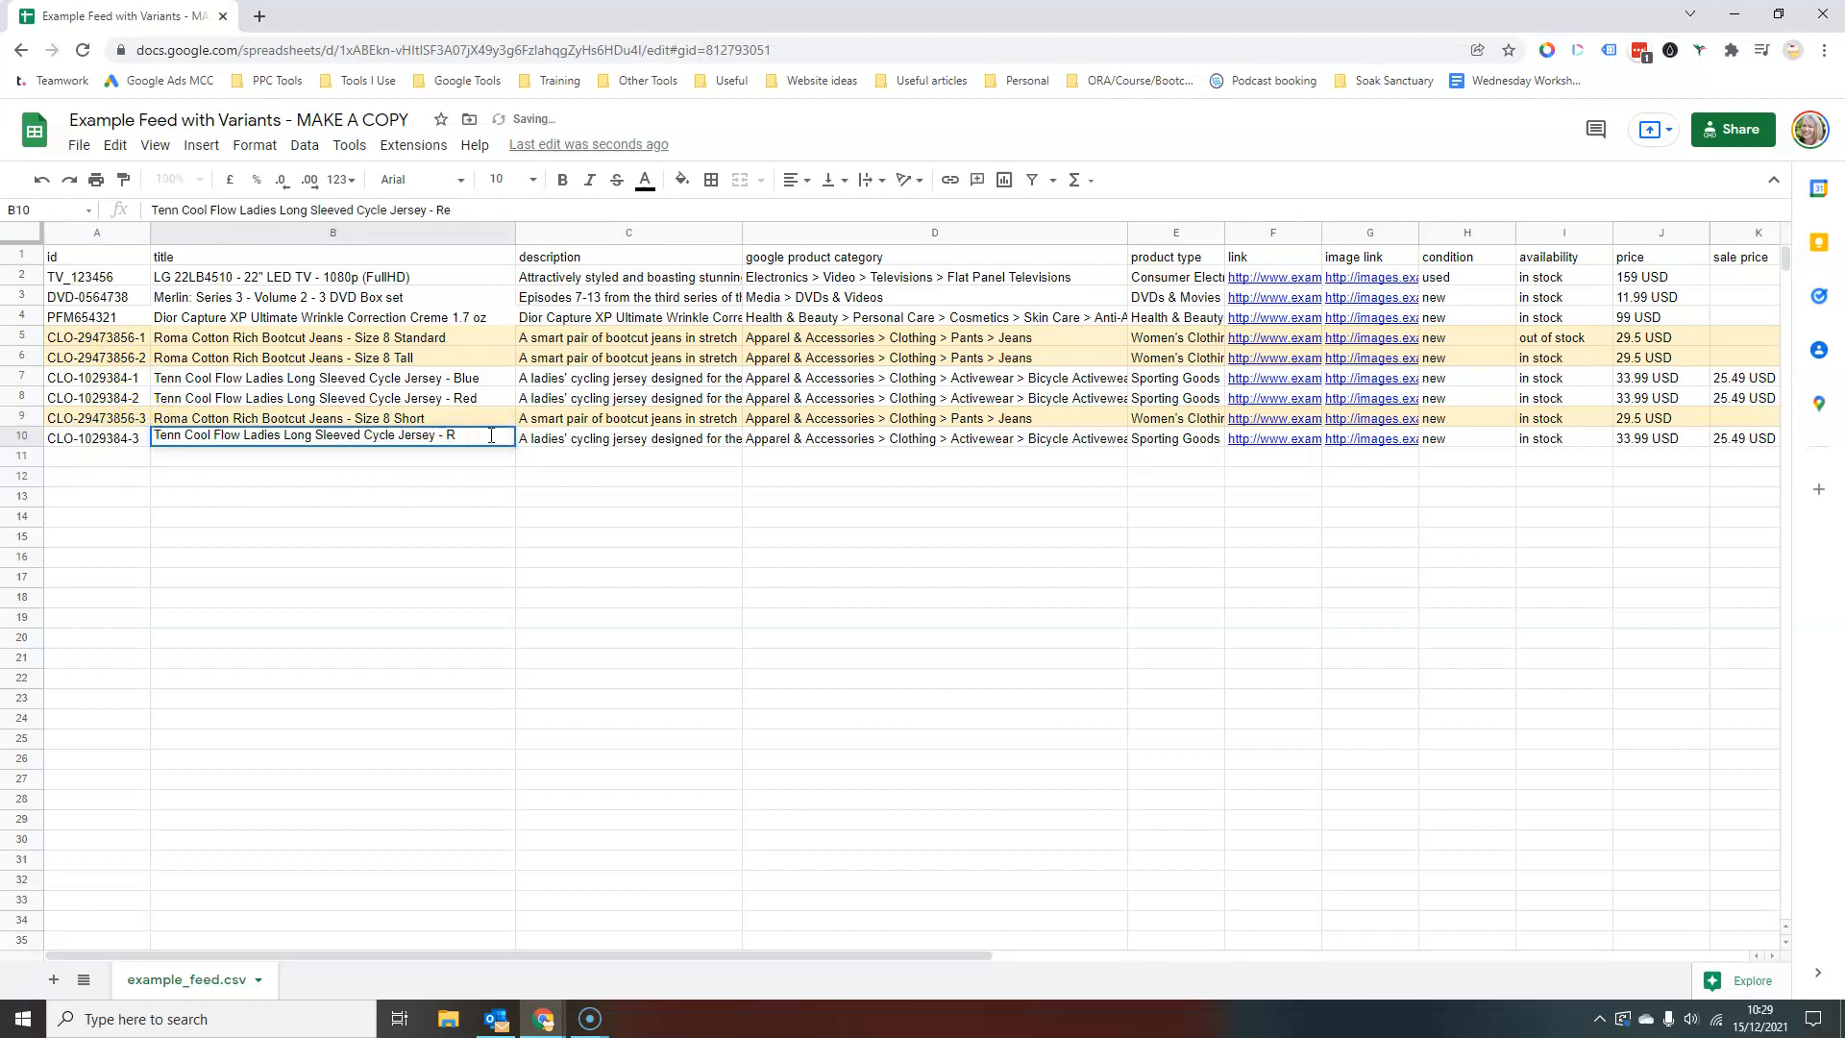
{"action": "type", "text": "reen"}
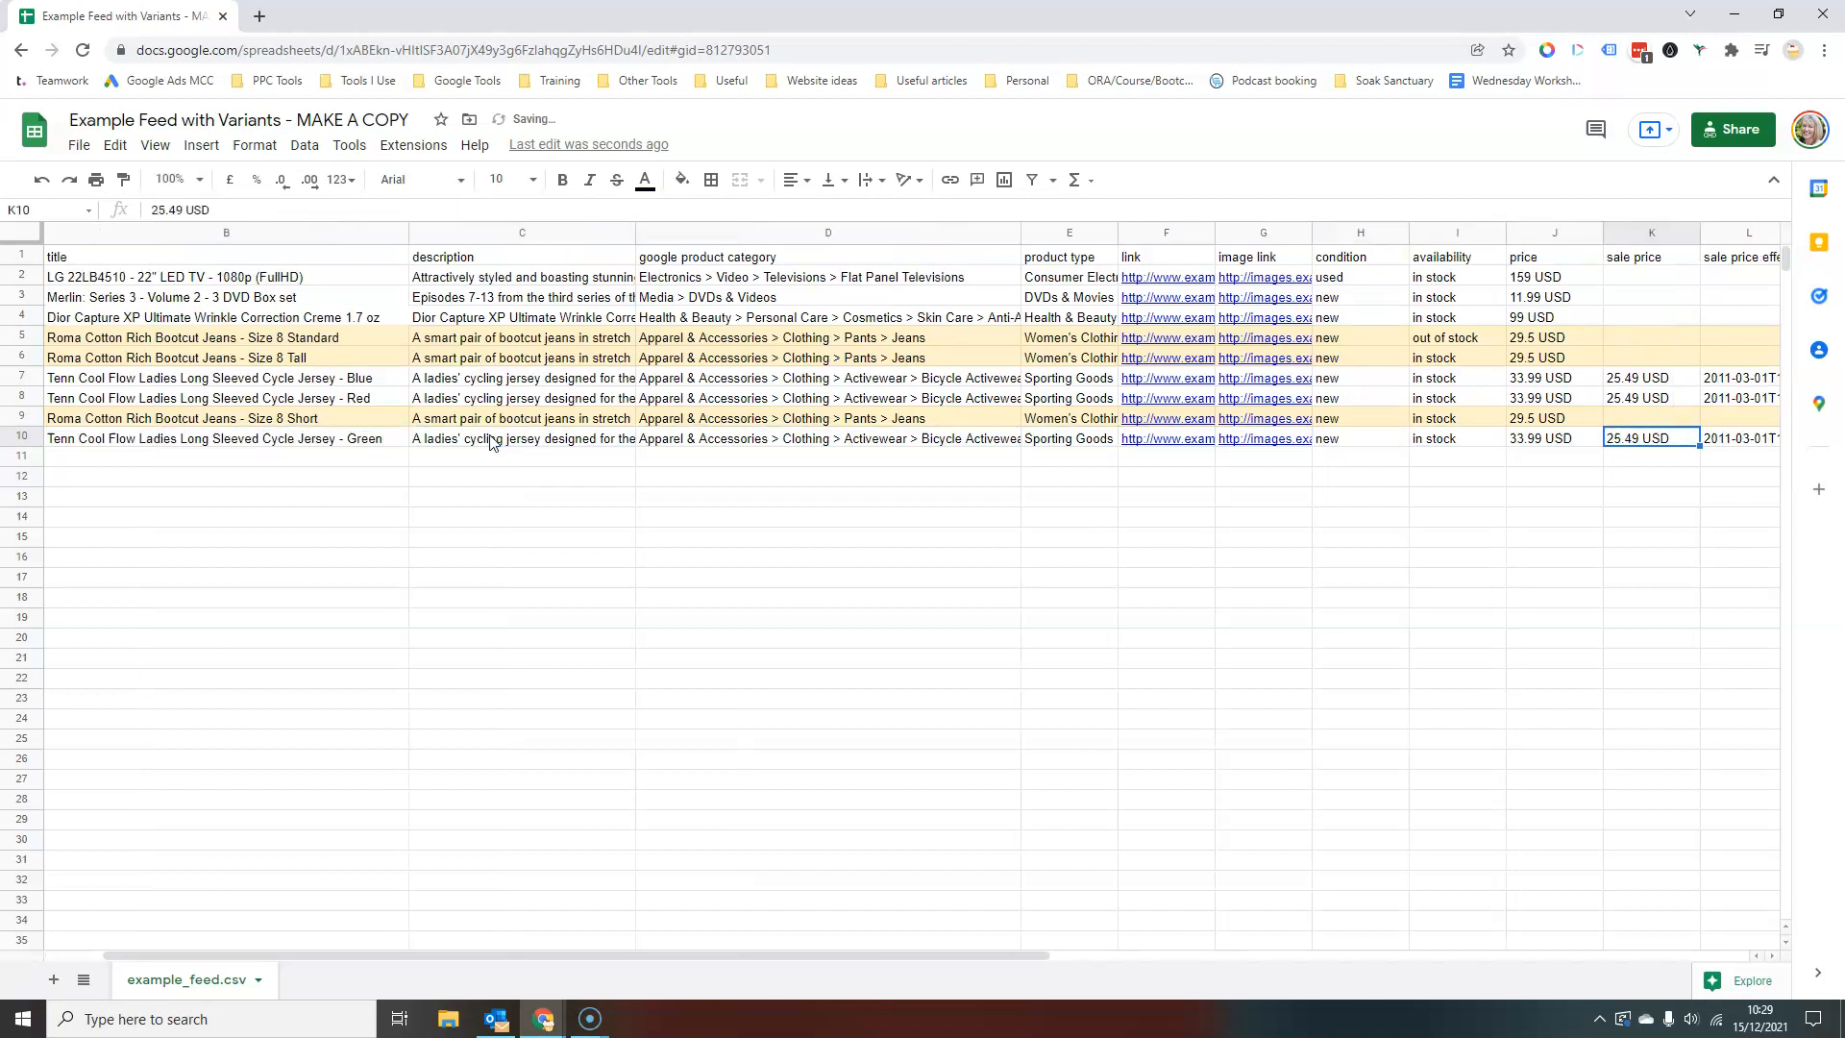
Step: Set row 10's colour cell to Green, keeping id CLO-1029384-3, size M and the shared group id
{"action": "scroll", "scroll_direction": "right", "scroll_amount": 3}
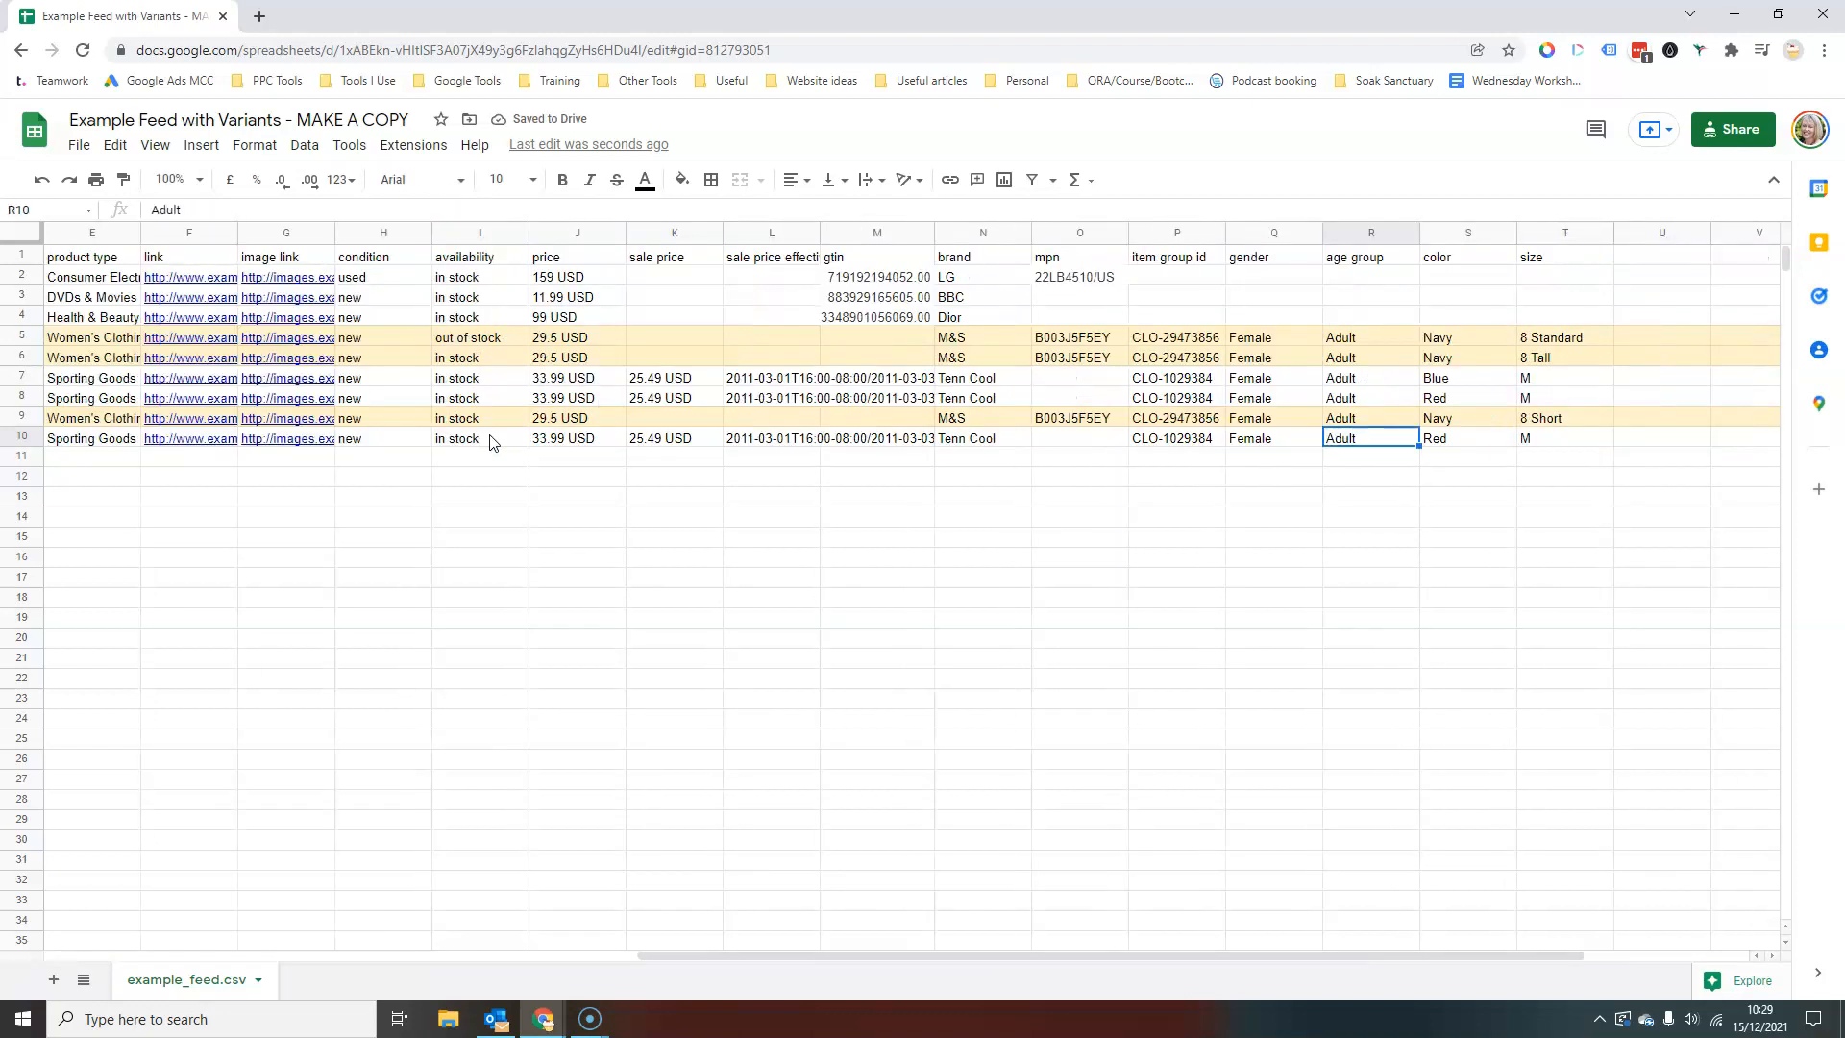
{"action": "type", "text": "Green"}
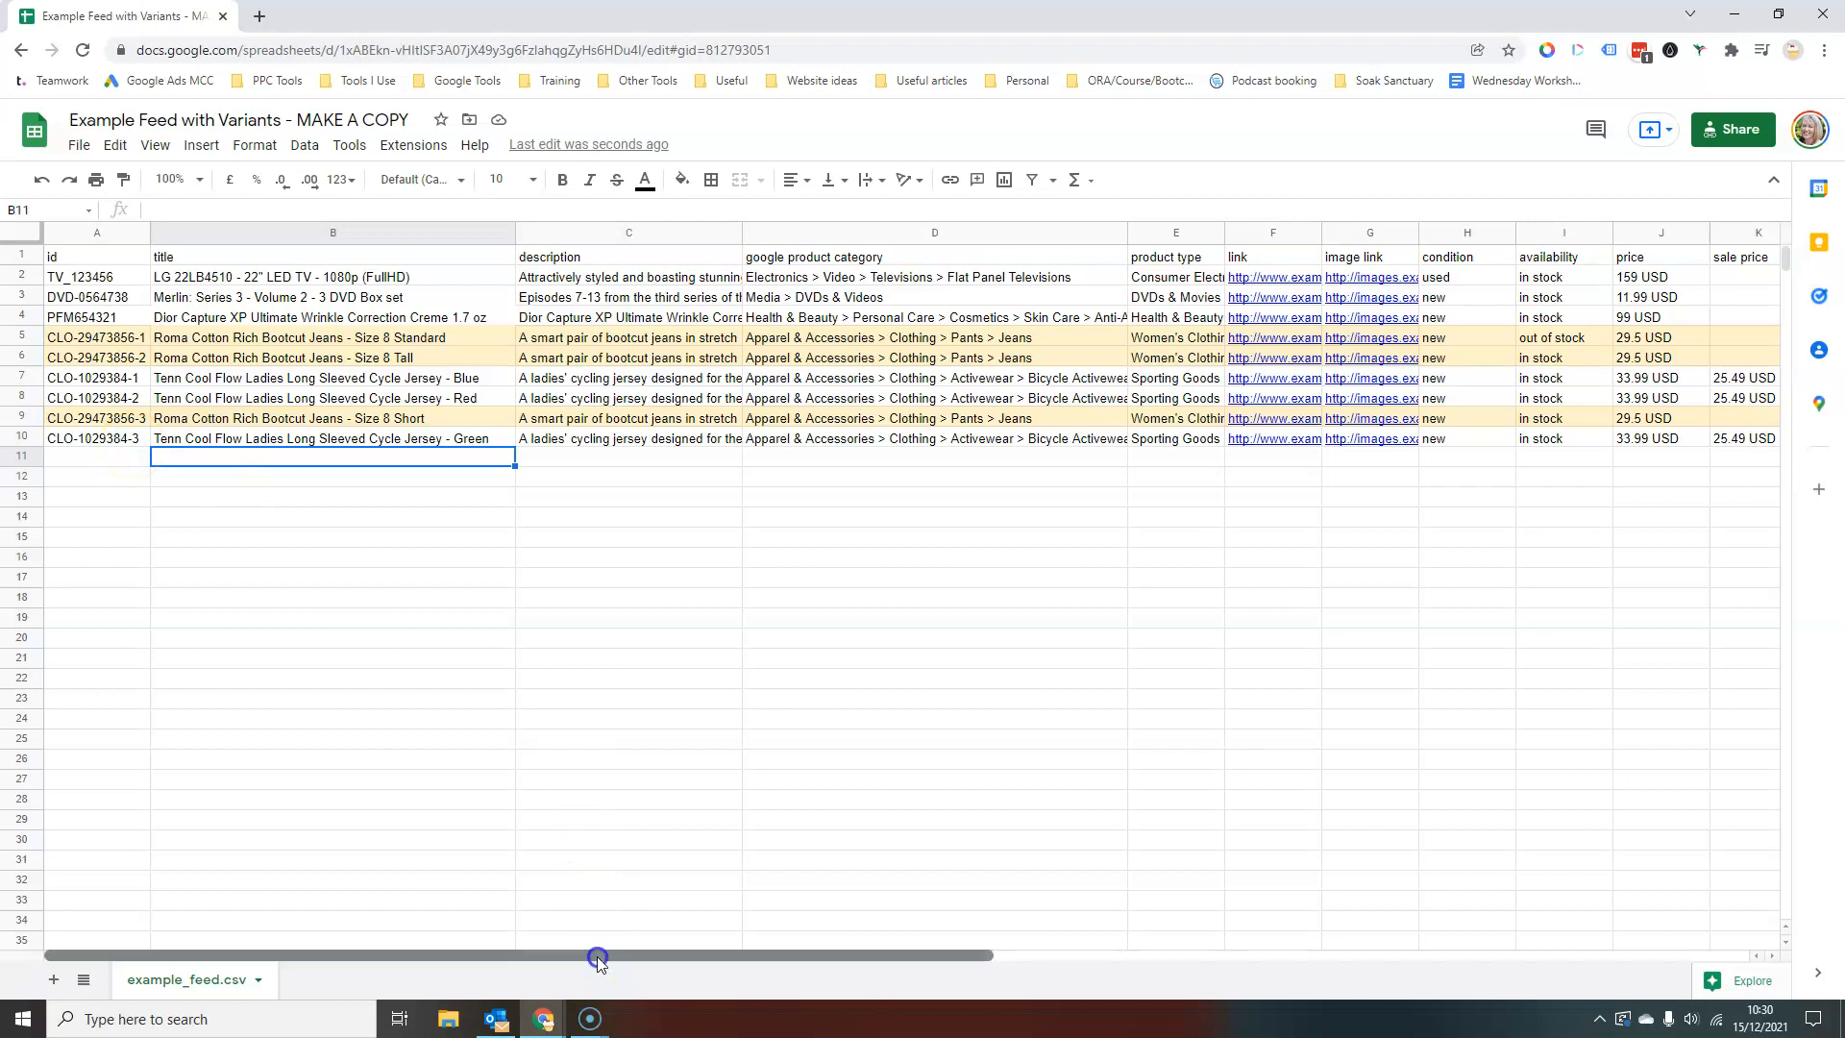
{"action": "left_click_drag", "start_coordinate": [595, 957], "coordinate": [1276, 986]}
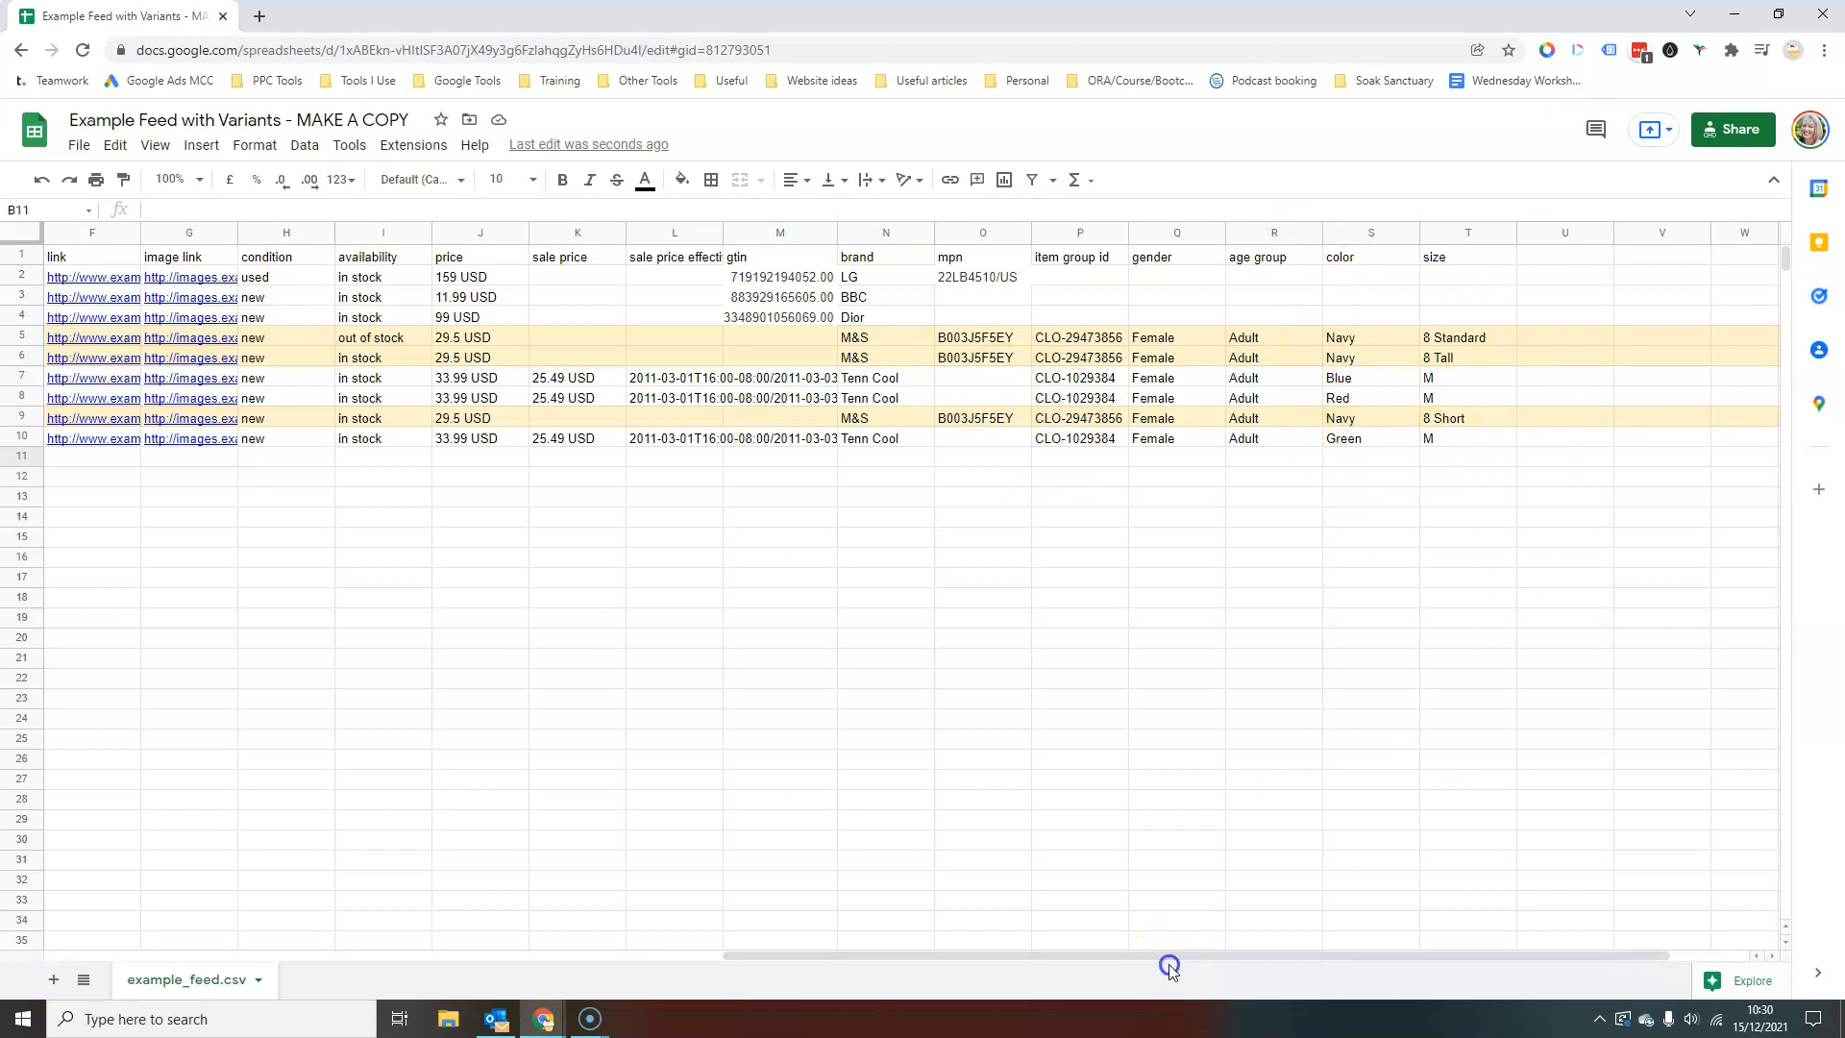
{"action": "scroll", "scroll_direction": "left", "scroll_amount": 3}
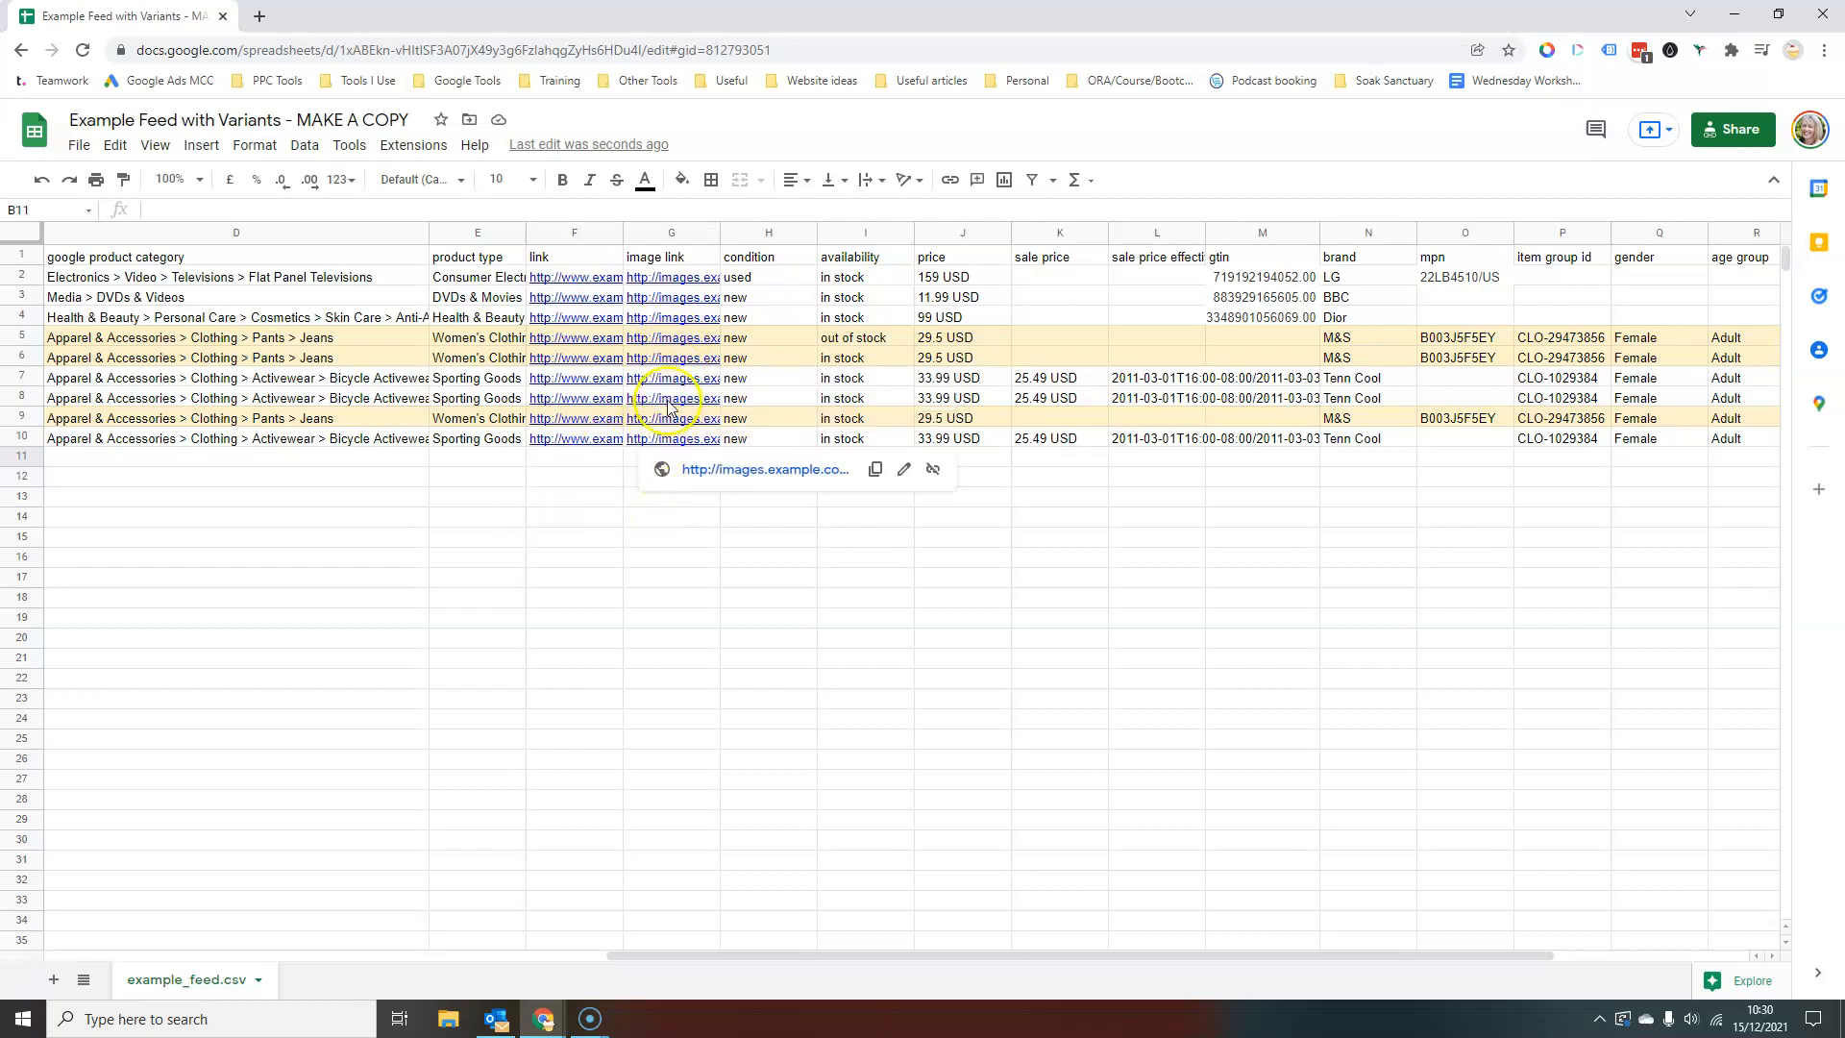
{"action": "left_click", "coordinate": [672, 379]}
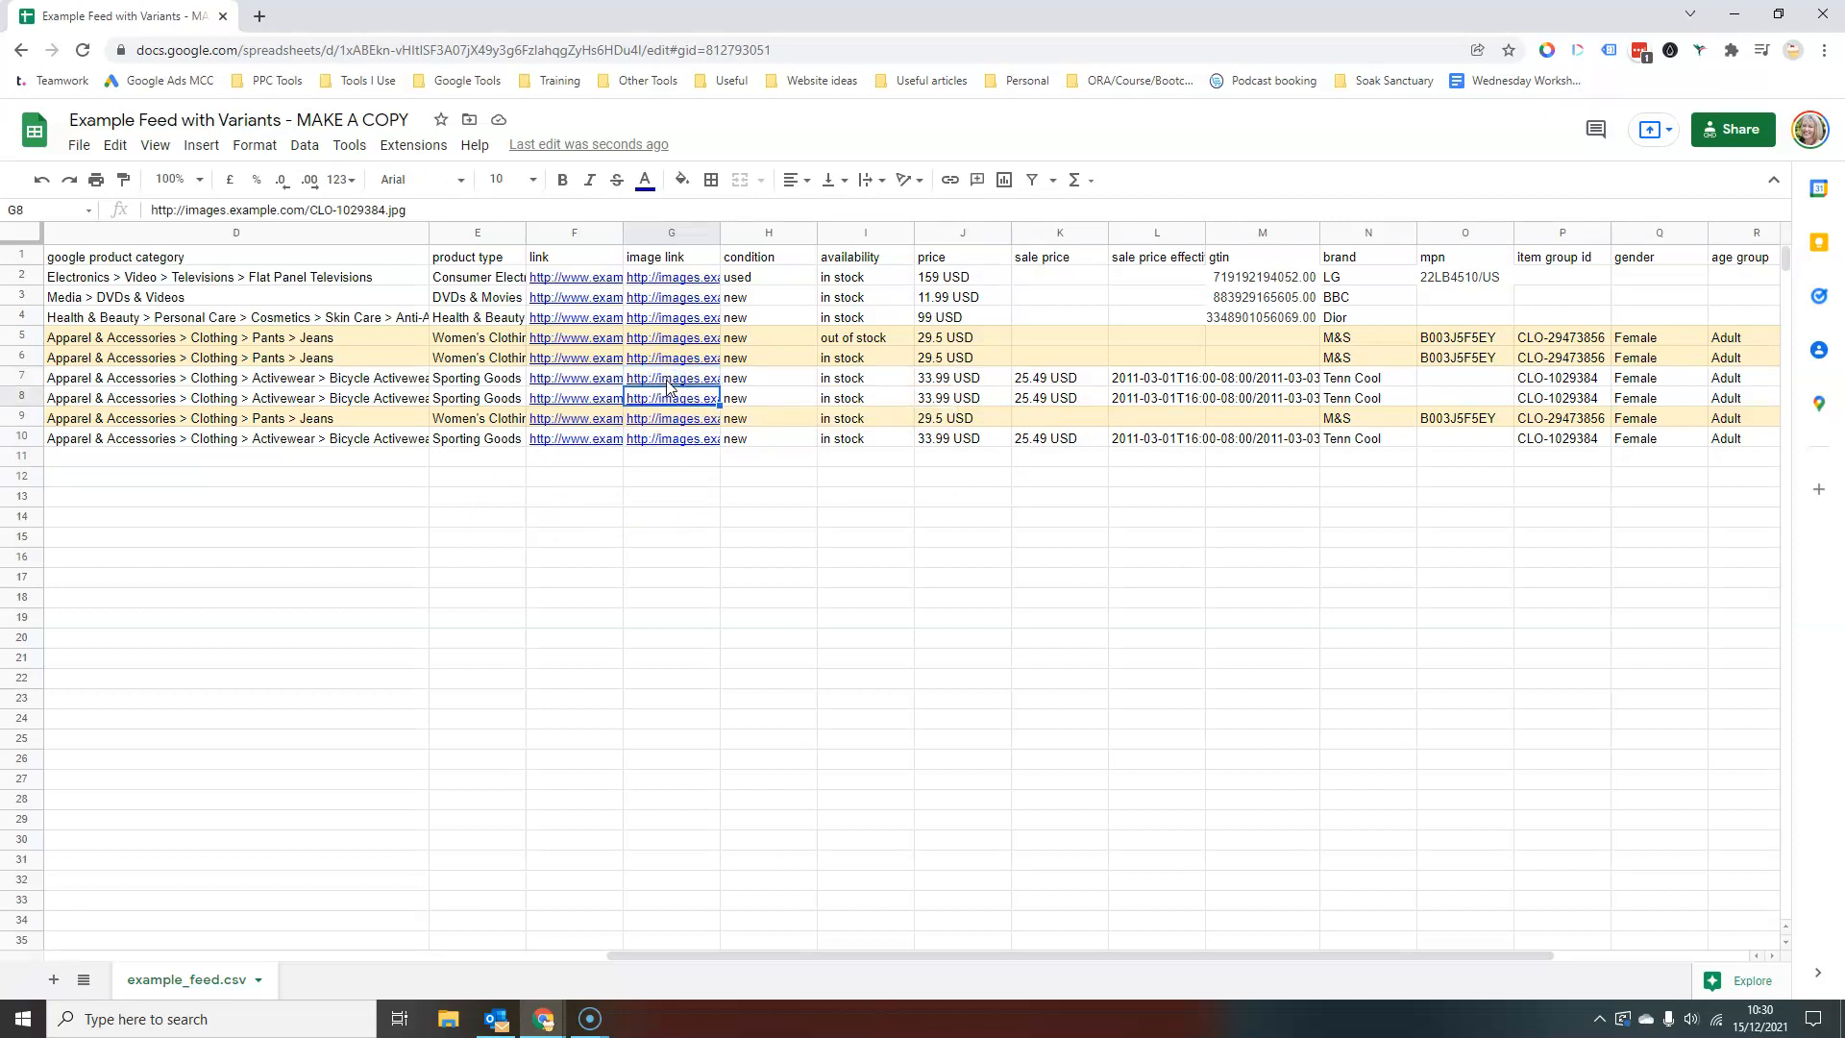
{"action": "left_click", "coordinate": [673, 417]}
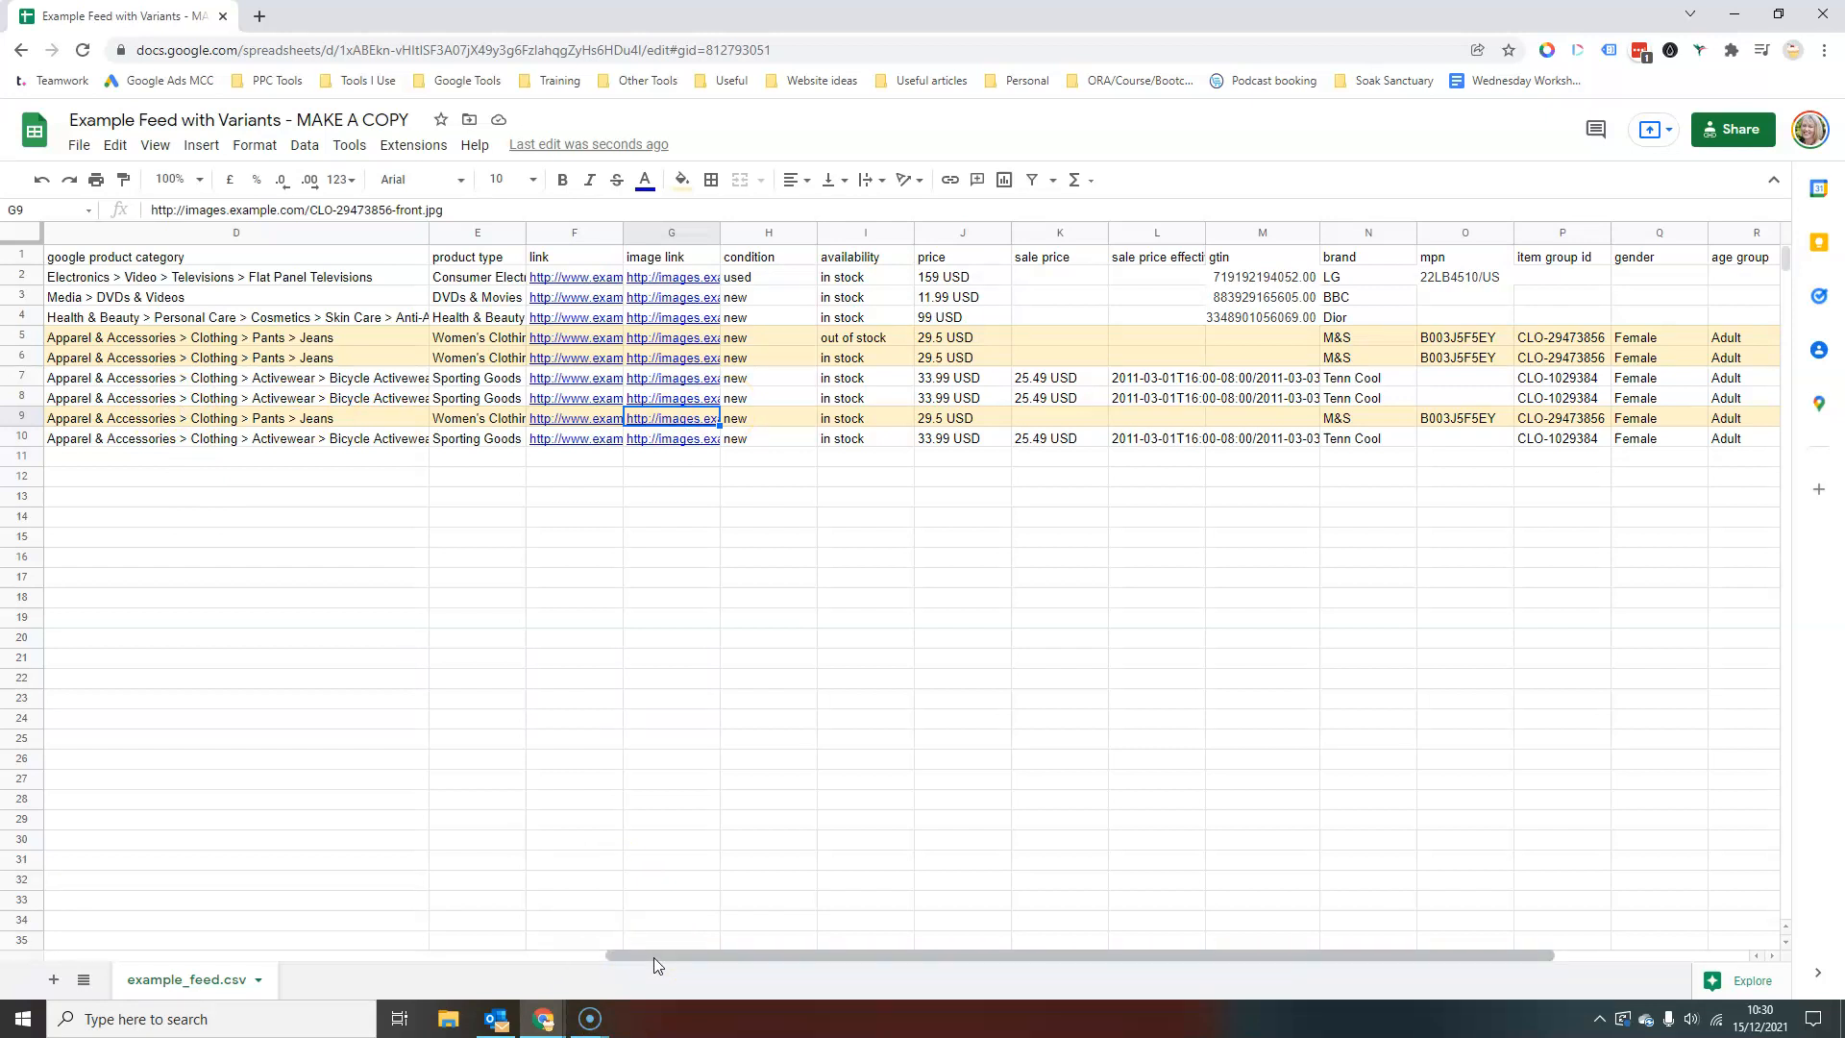
{"action": "left_click_drag", "start_coordinate": [657, 955], "coordinate": [376, 954]}
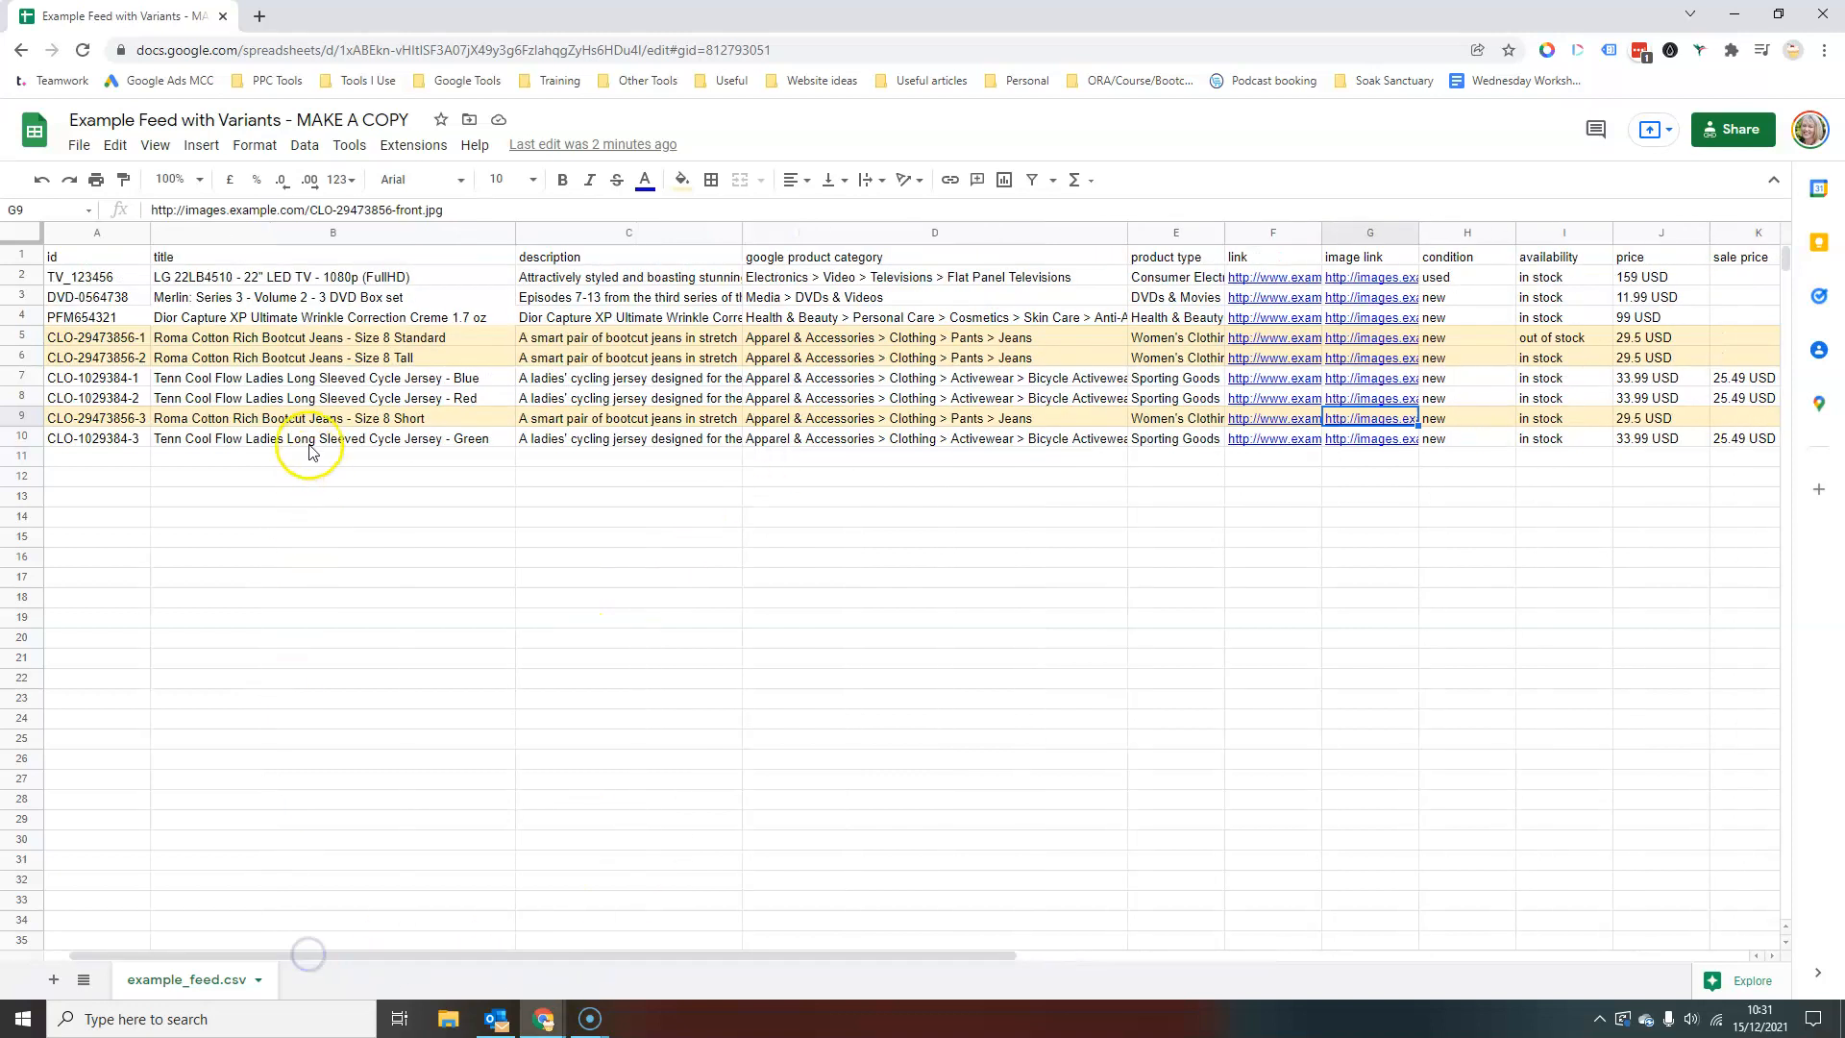
{"action": "left_click", "coordinate": [328, 439]}
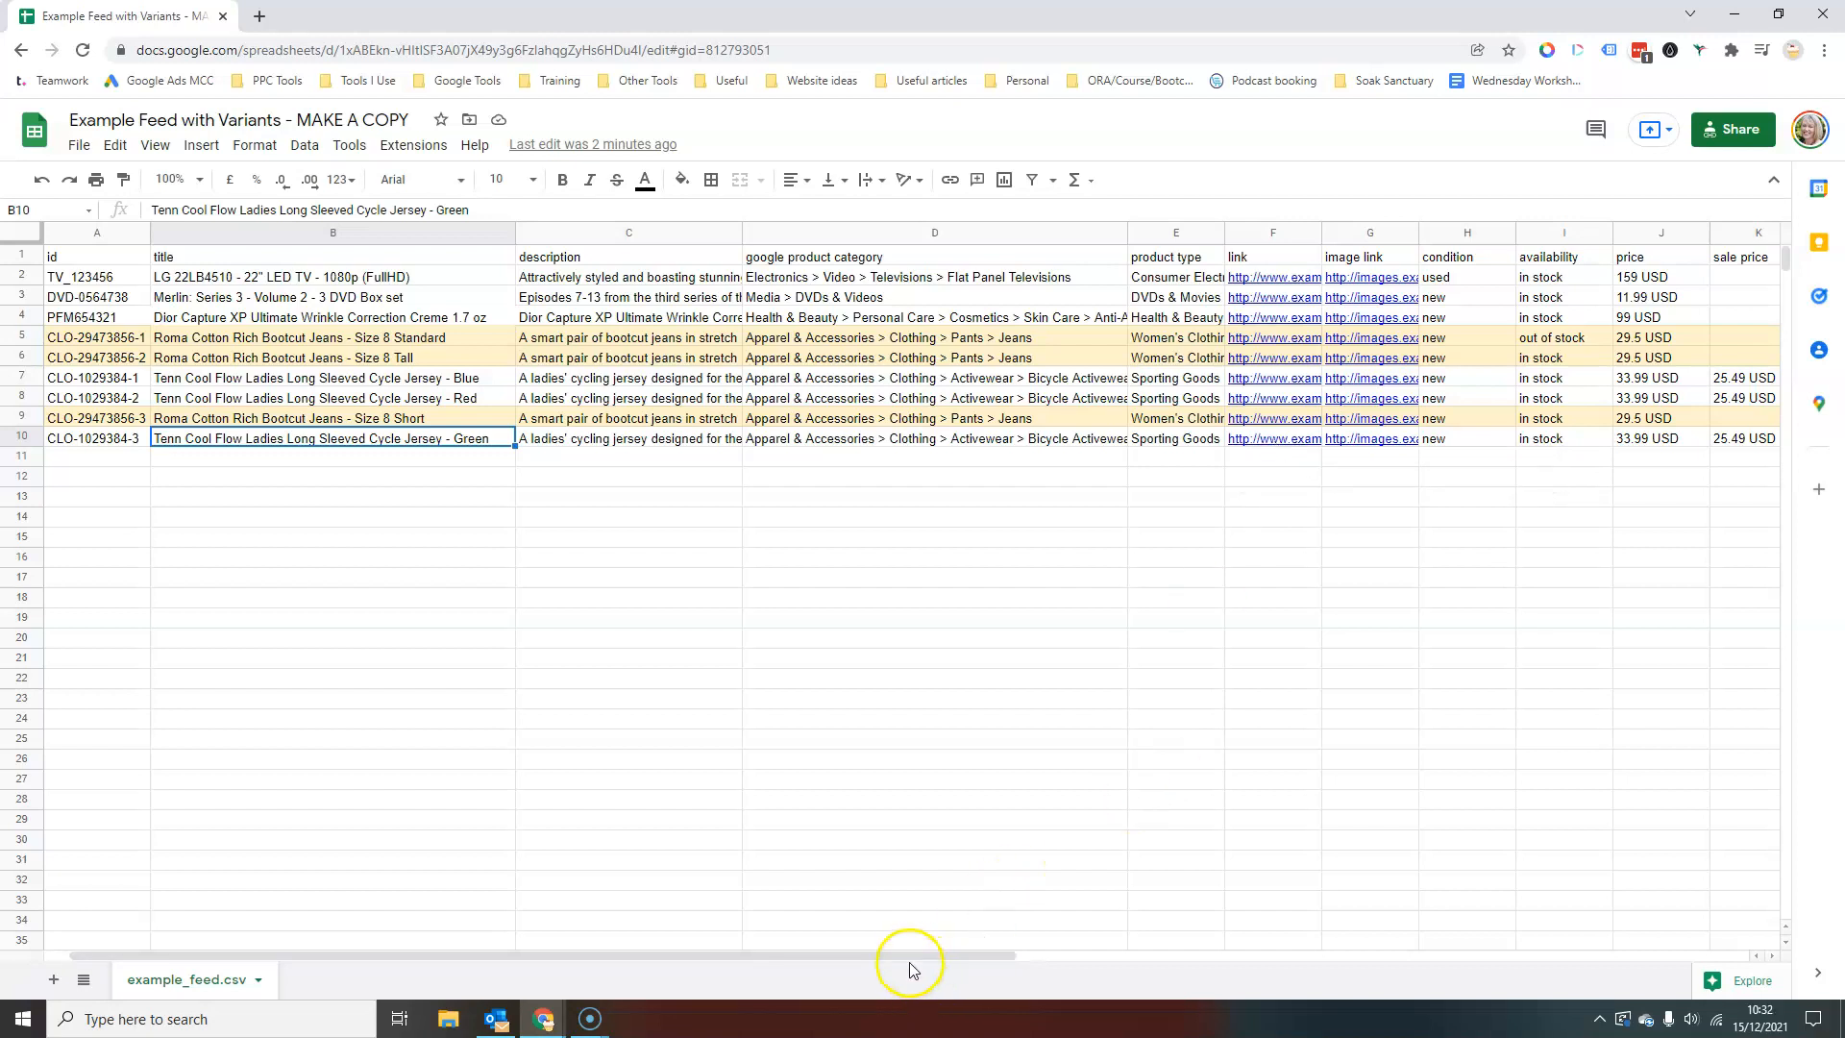
{"action": "mouse_move", "coordinate": [481, 704]}
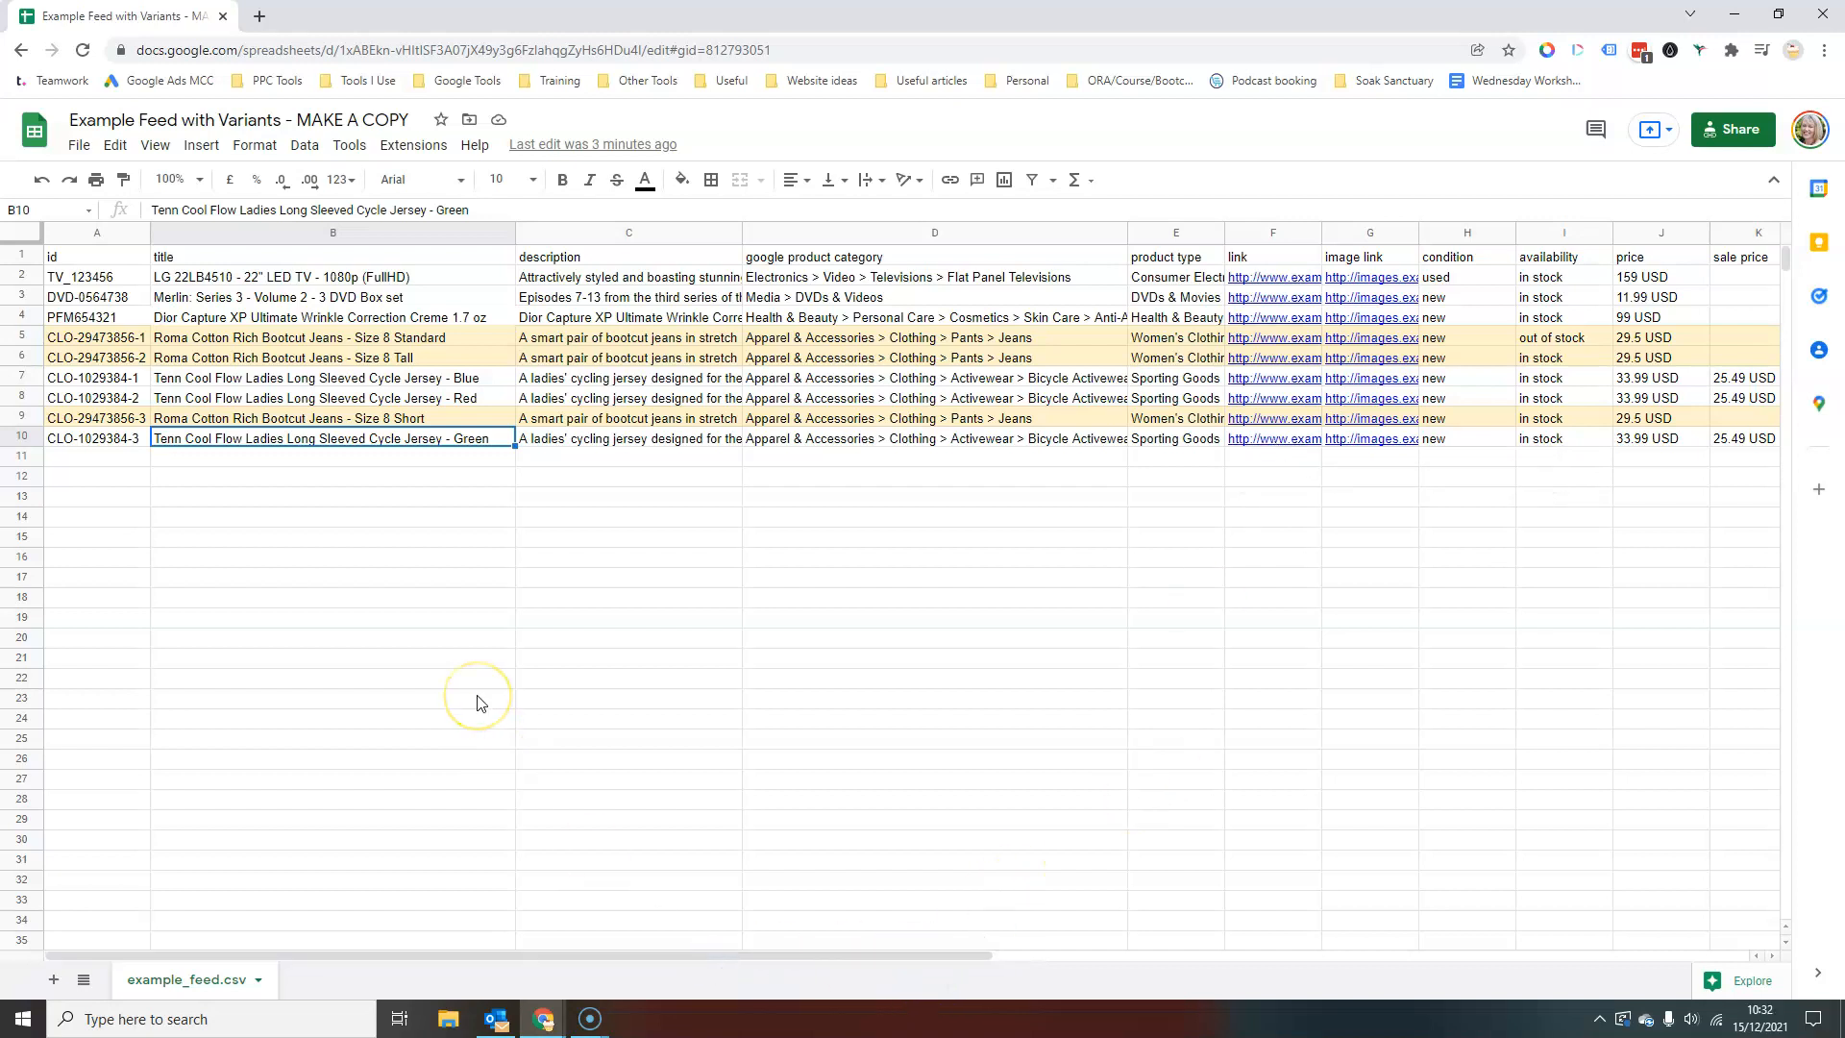